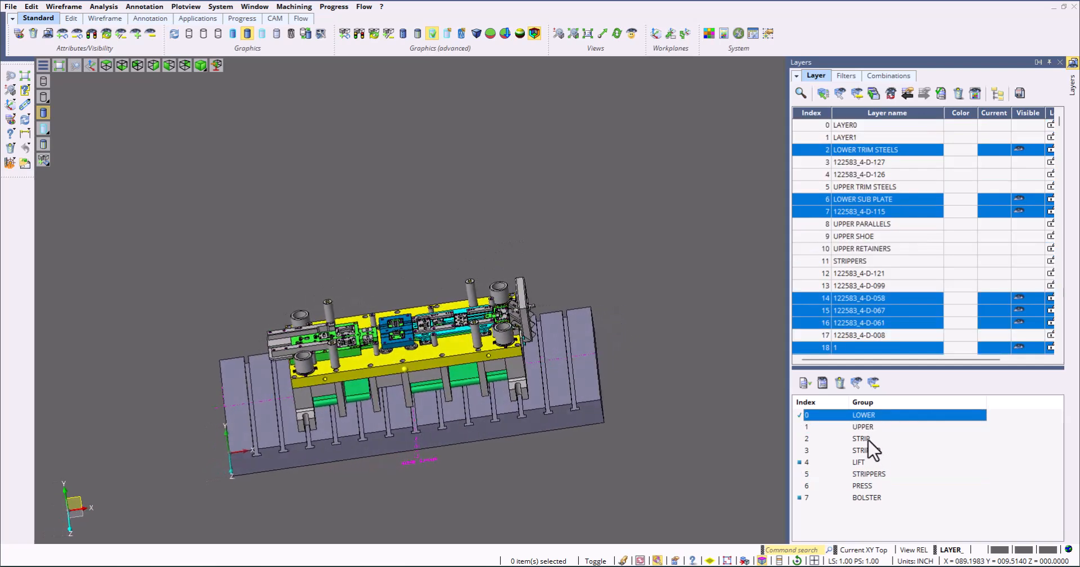
Step: Open Car Fender.CATPart from the Viewer video folder using the CATIA file filter
click(864, 415)
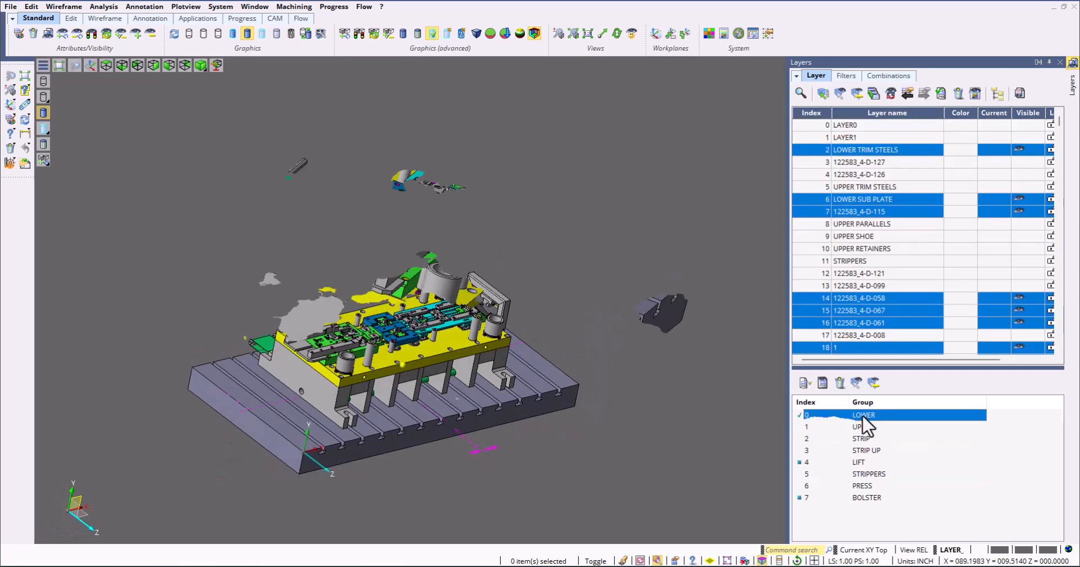
click(9, 6)
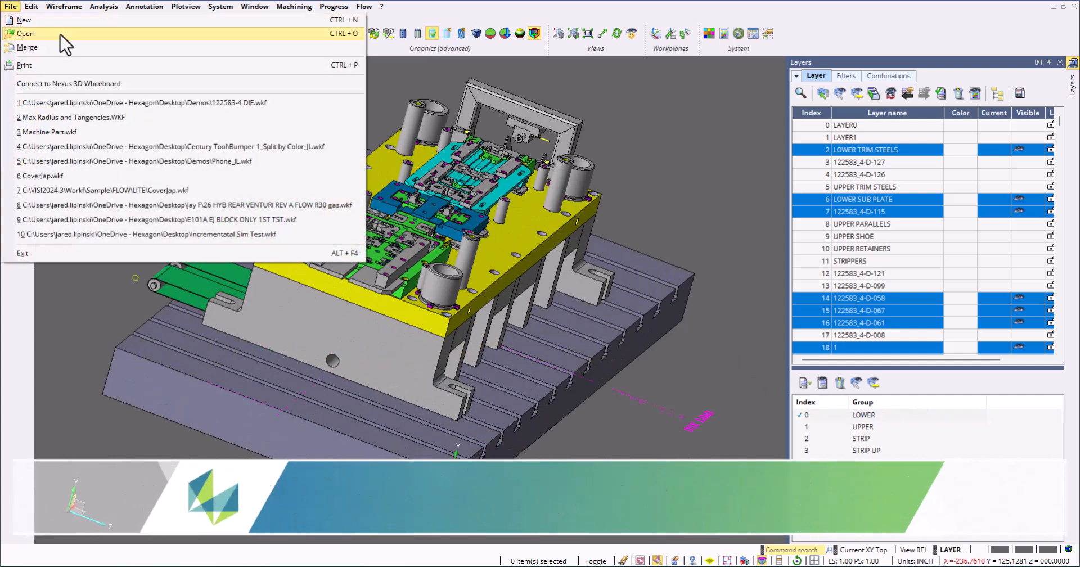
mouse_move(59, 46)
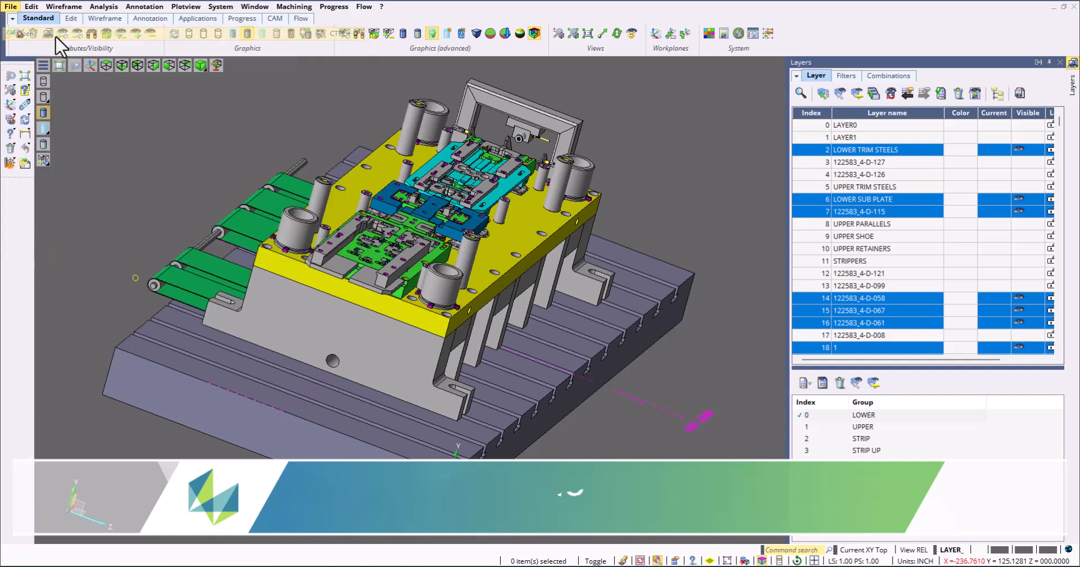
click(20, 33)
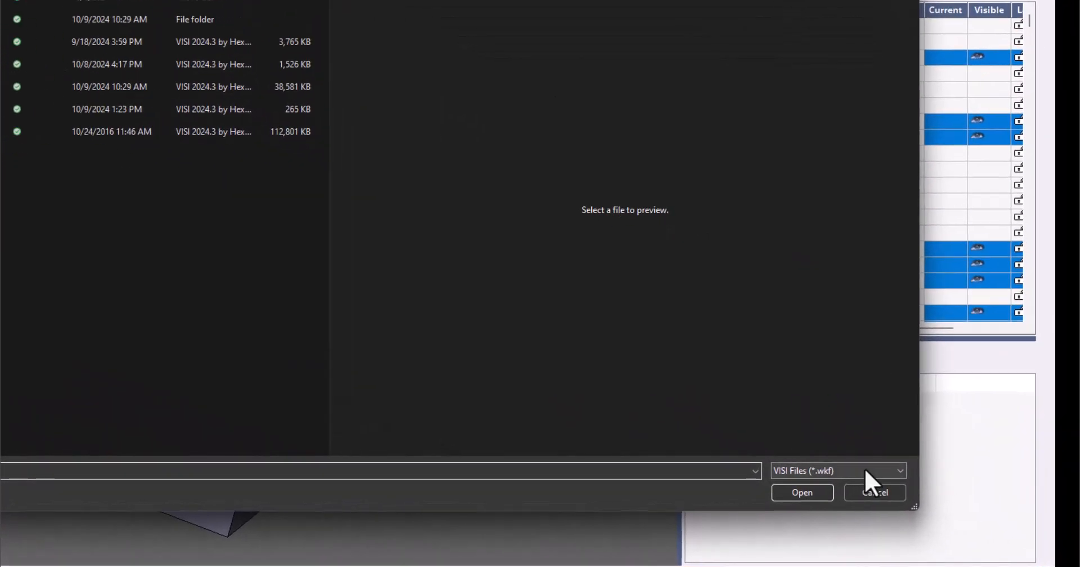
click(838, 471)
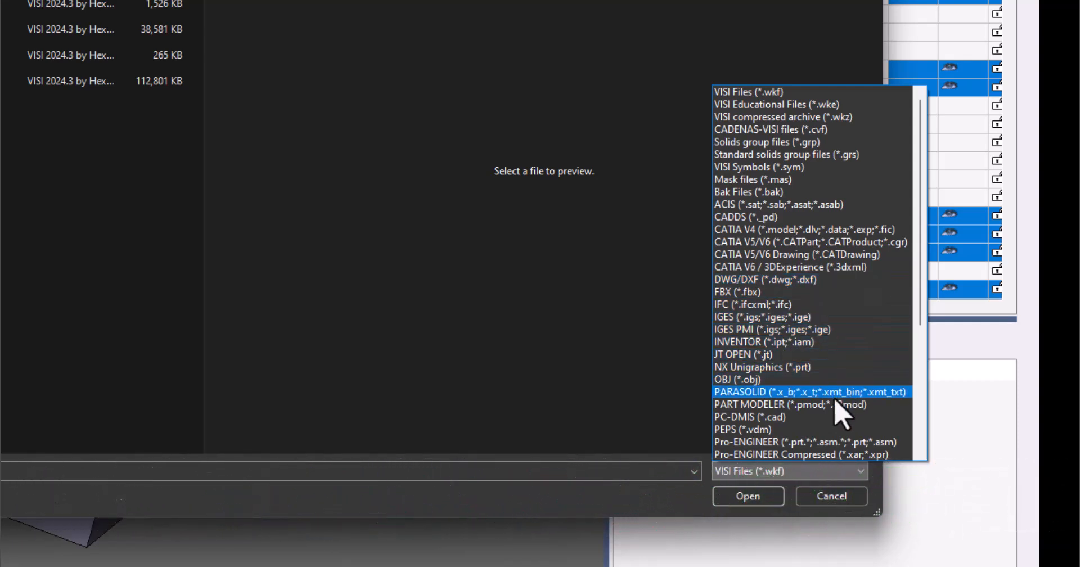
scroll(down, 3)
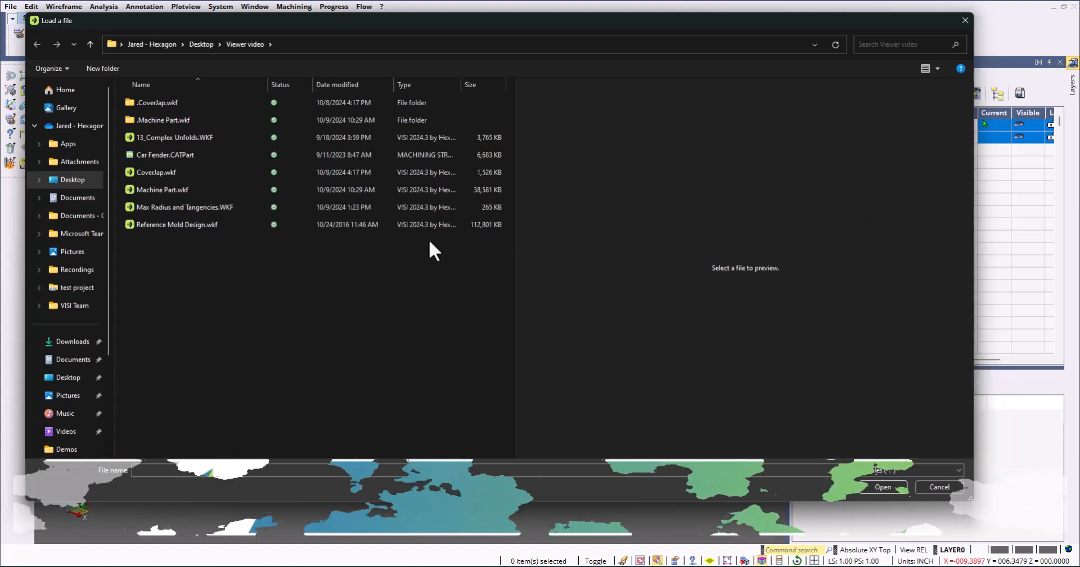
click(164, 154)
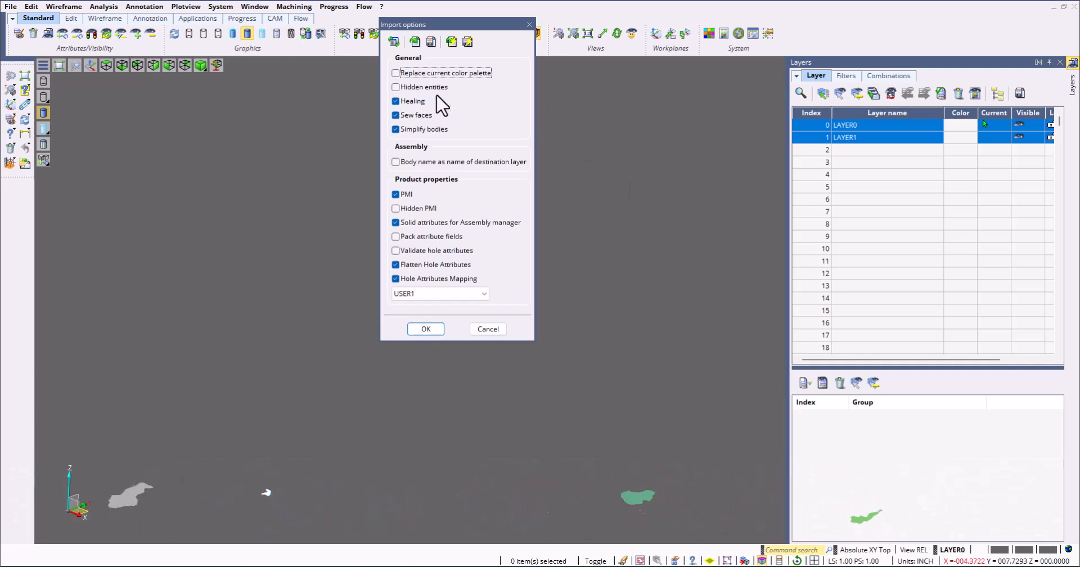
Step: Accept the import options to load the car fender CATIA part
click(426, 329)
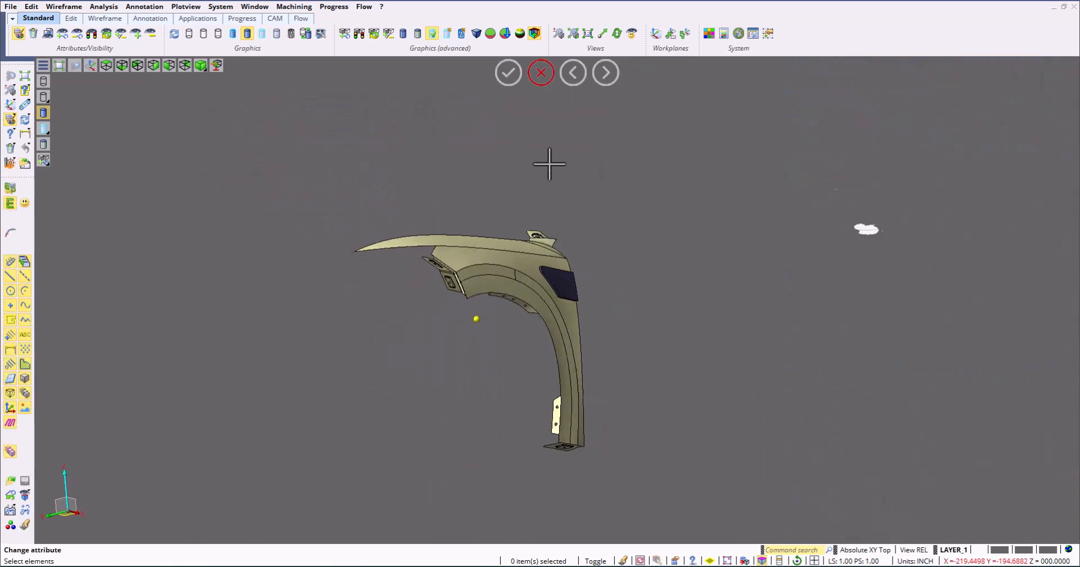
Step: Fit a minimum bounding box with width offset, creating a workplane at position All
click(381, 6)
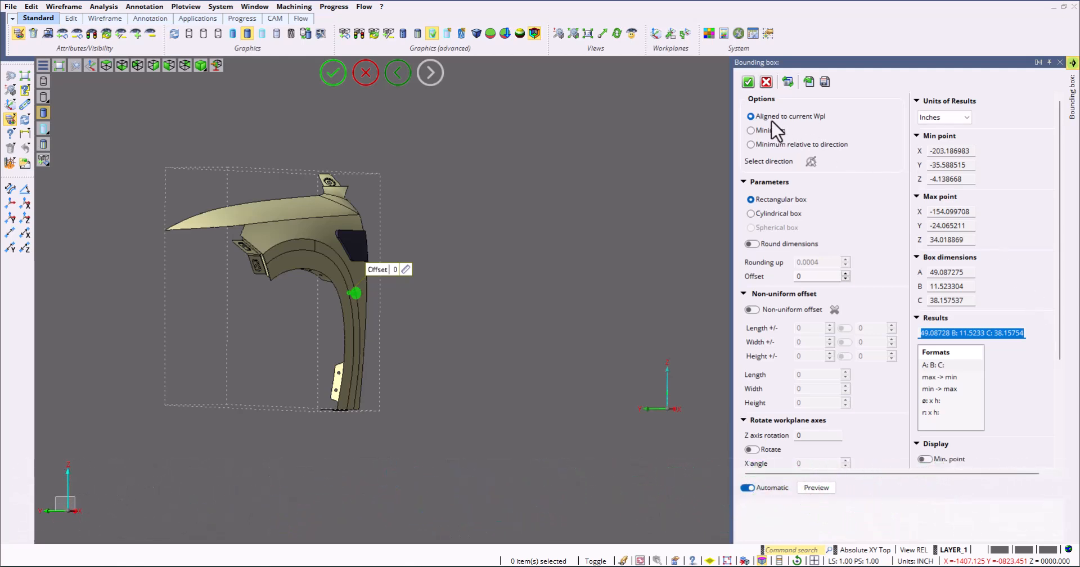
click(751, 131)
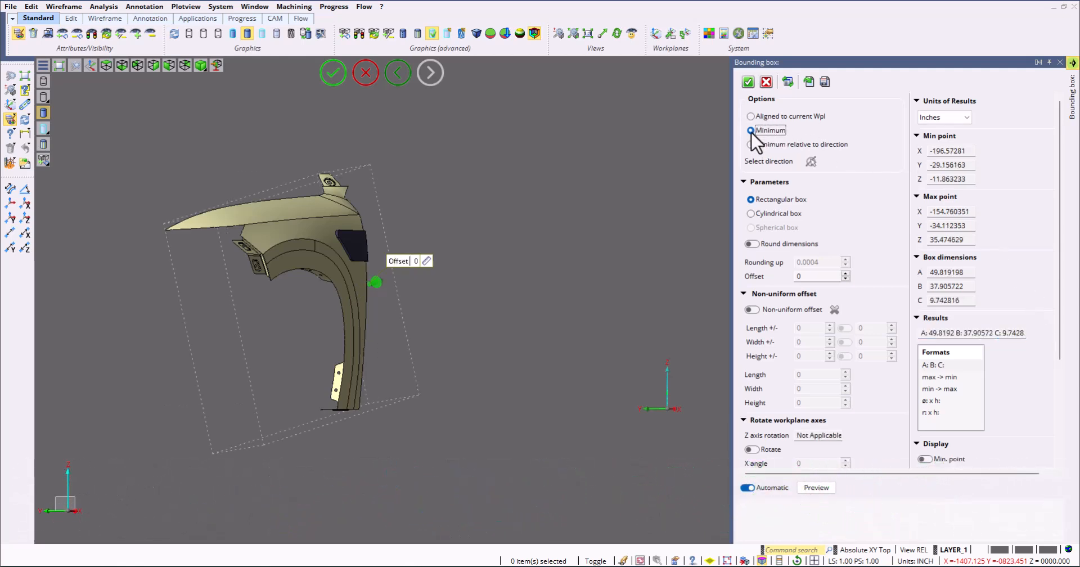
mouse_move(782, 122)
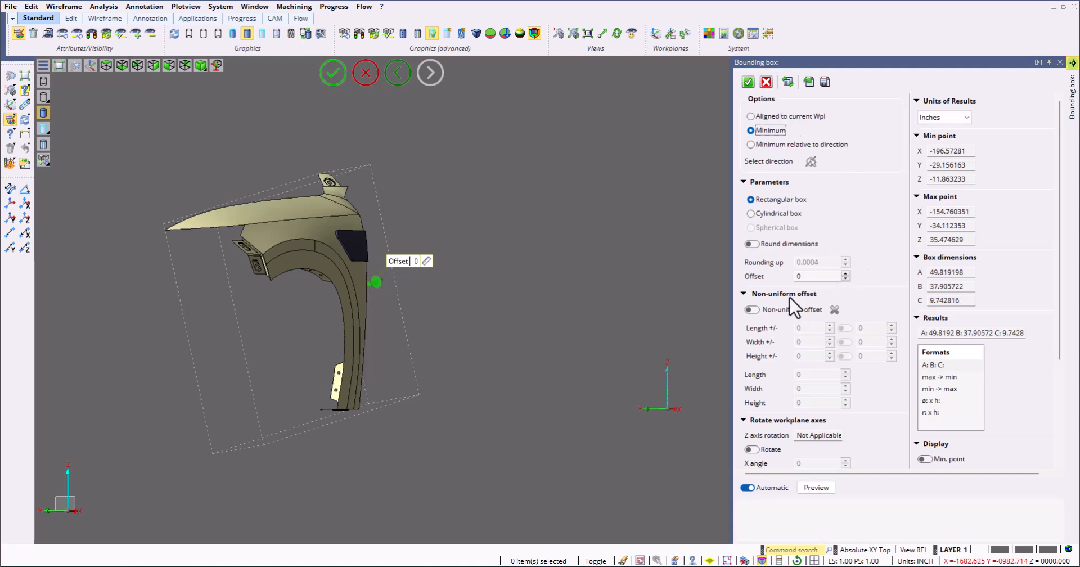
click(752, 310)
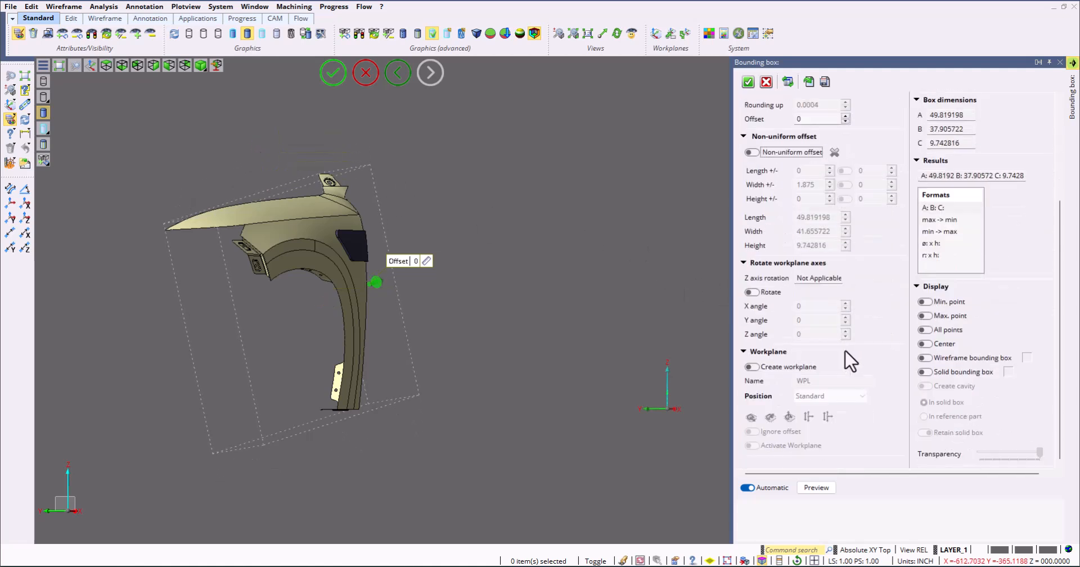
click(752, 366)
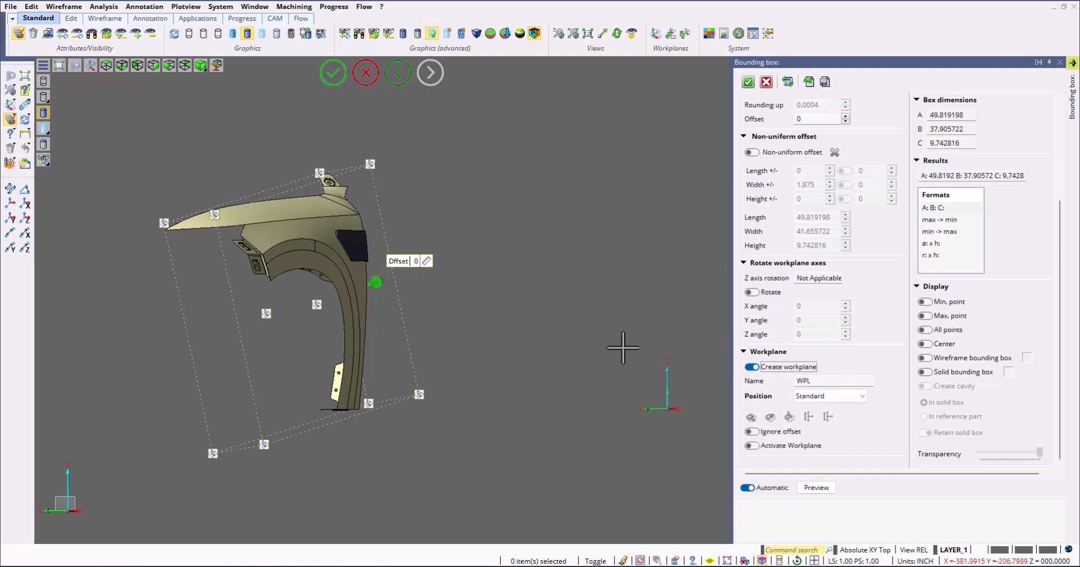
click(830, 396)
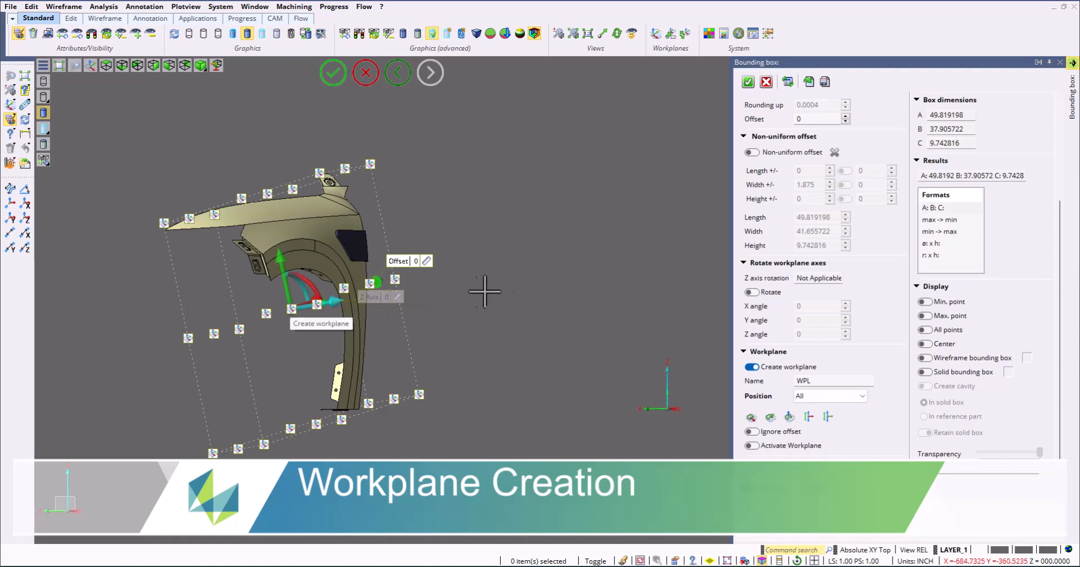
mouse_move(575, 203)
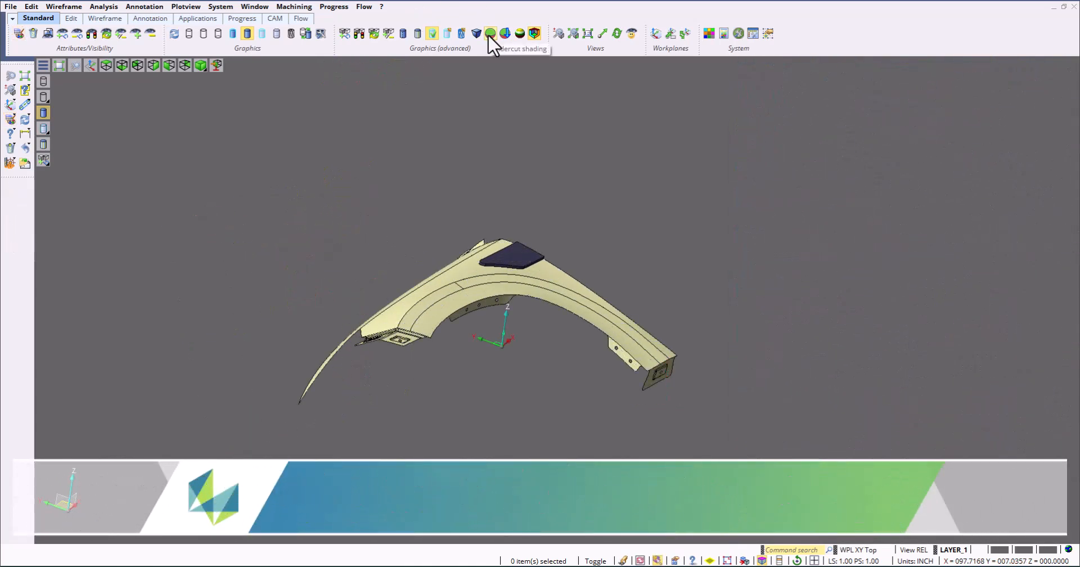
click(490, 33)
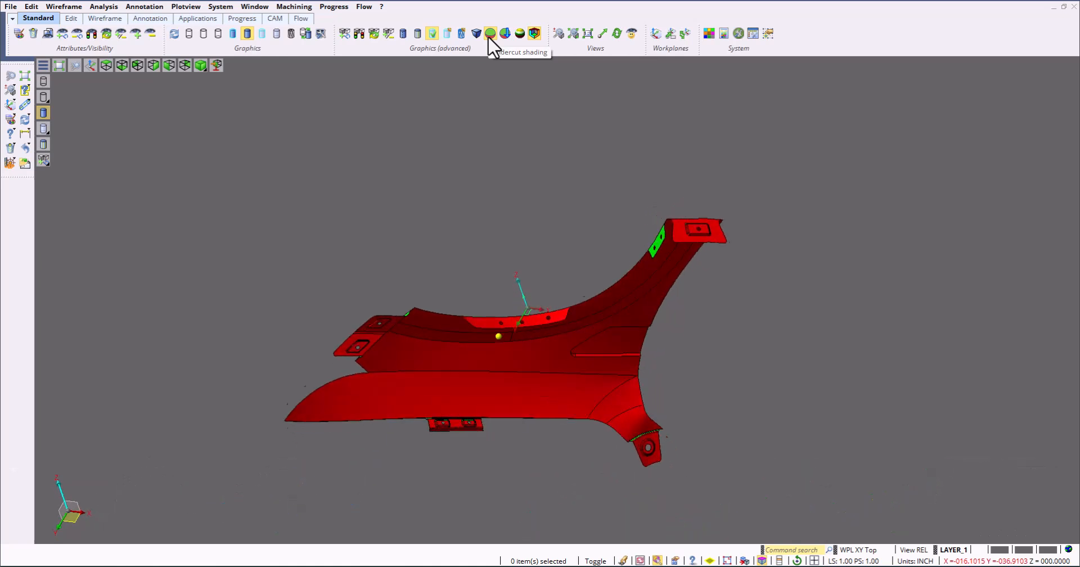
click(489, 33)
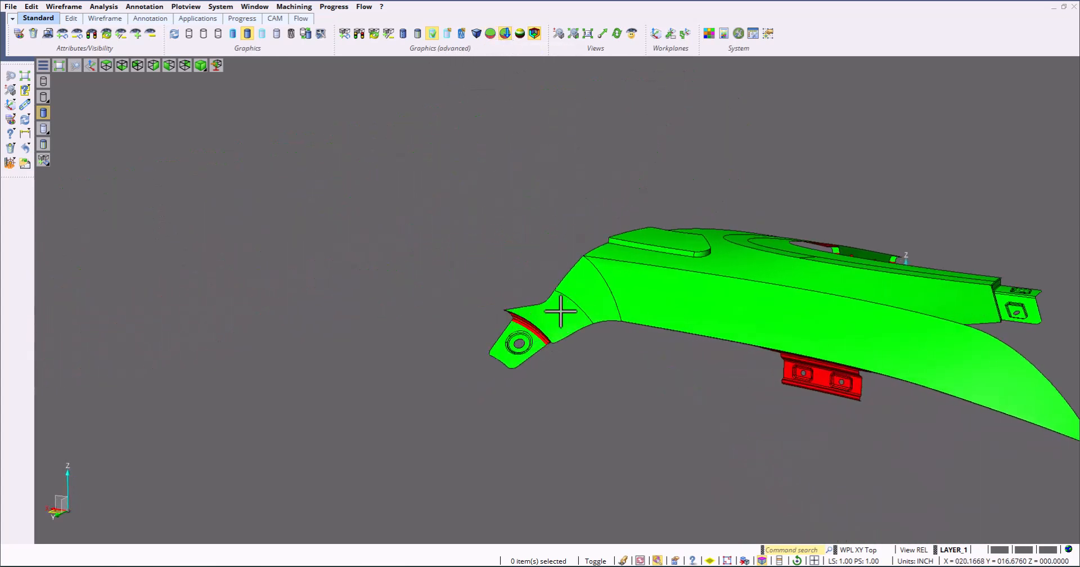
click(534, 33)
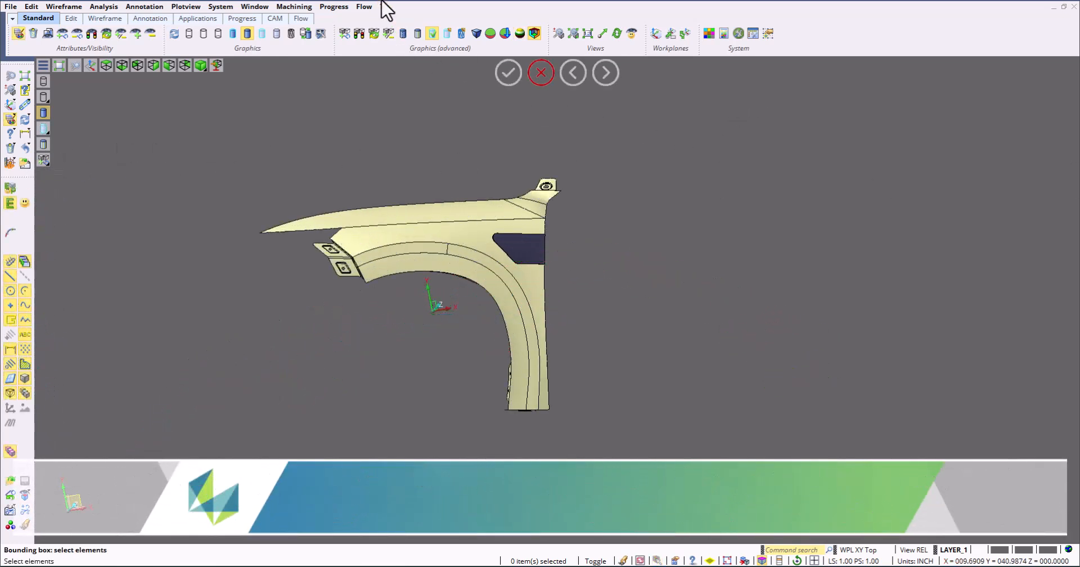
Step: Query the fender's area, volume and centre of gravity in millimetres and inches
click(433, 33)
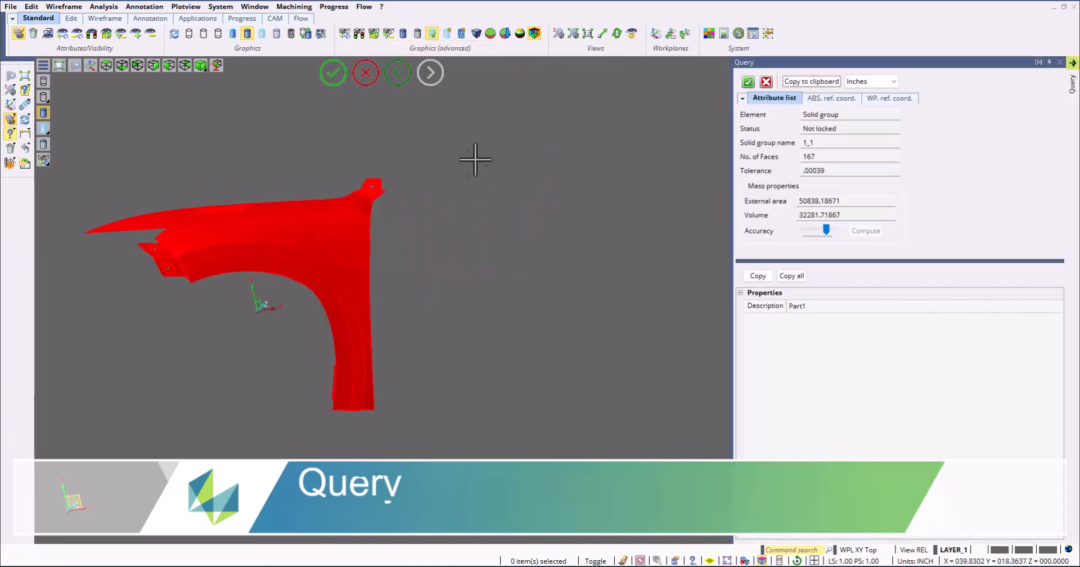
triple_click(847, 201)
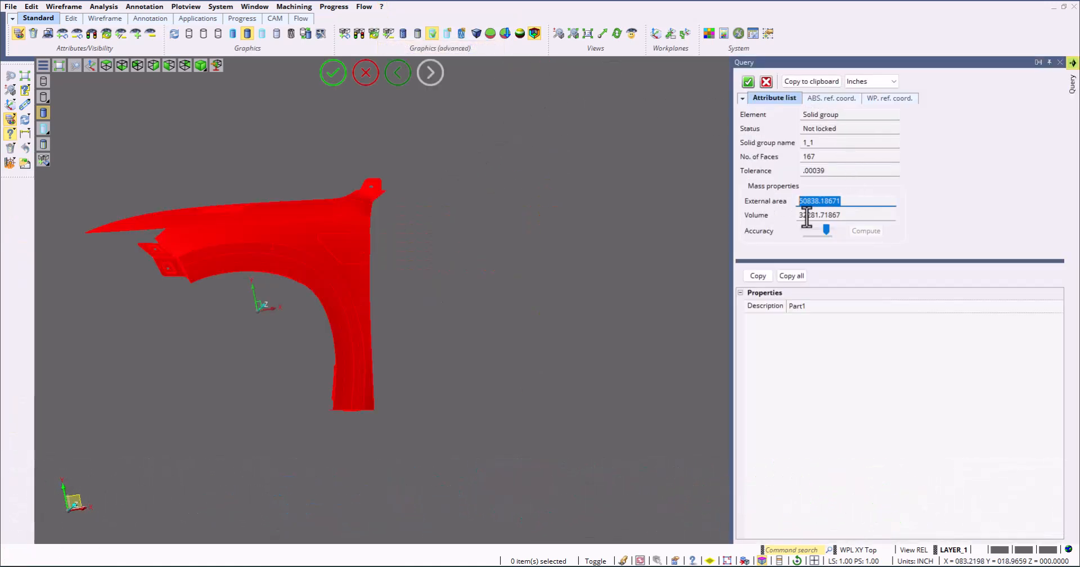
click(871, 81)
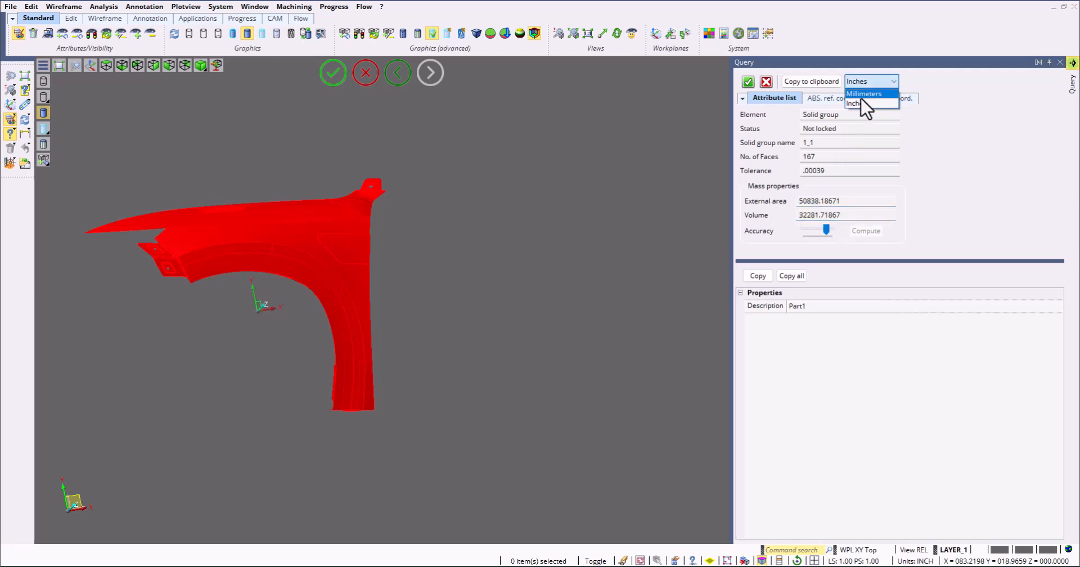
click(863, 93)
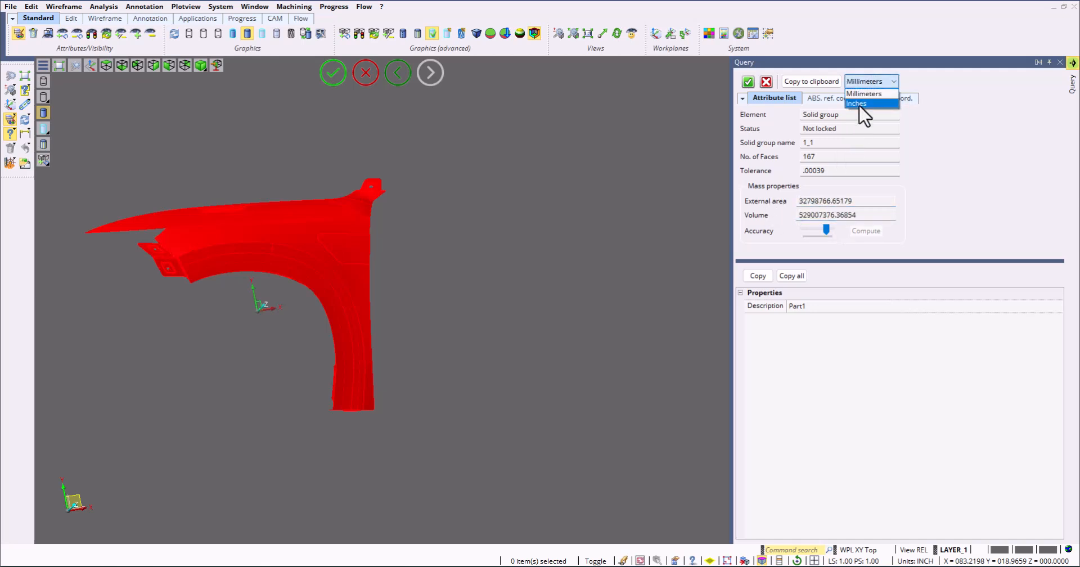
click(857, 104)
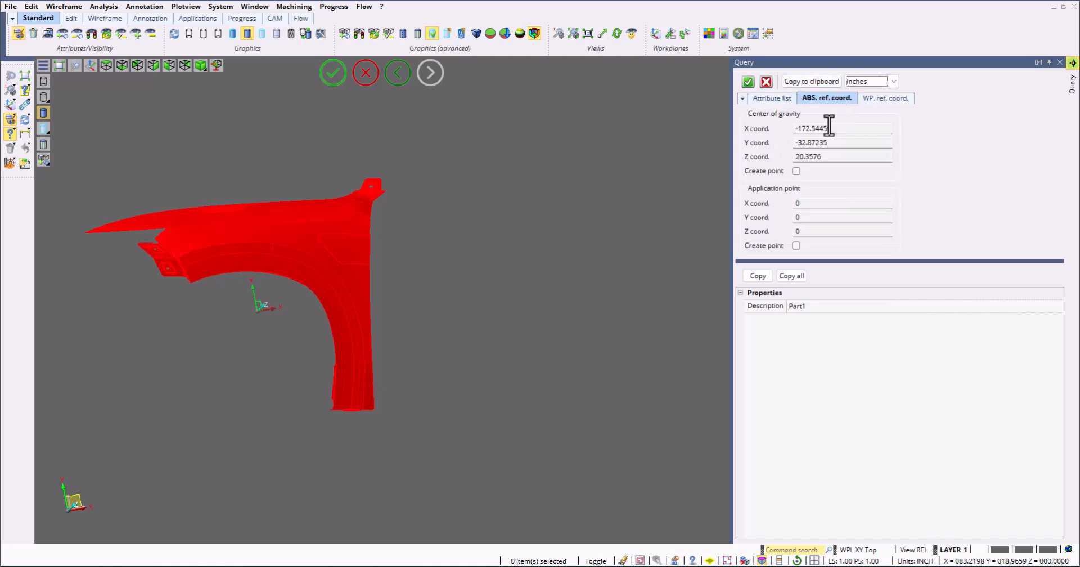
click(886, 98)
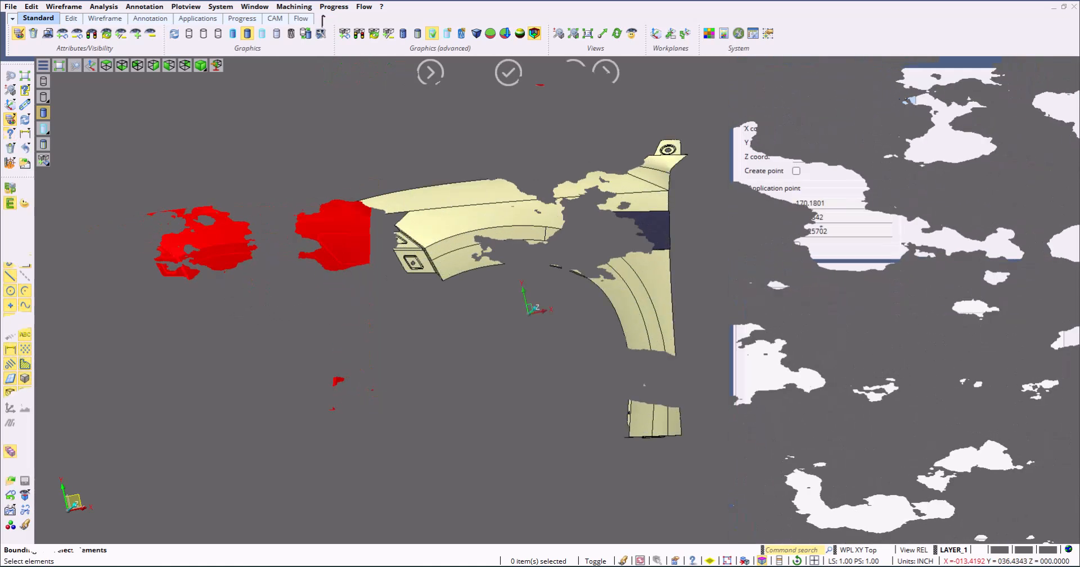
Step: Close the property results and start a Query distance measurement
click(255, 6)
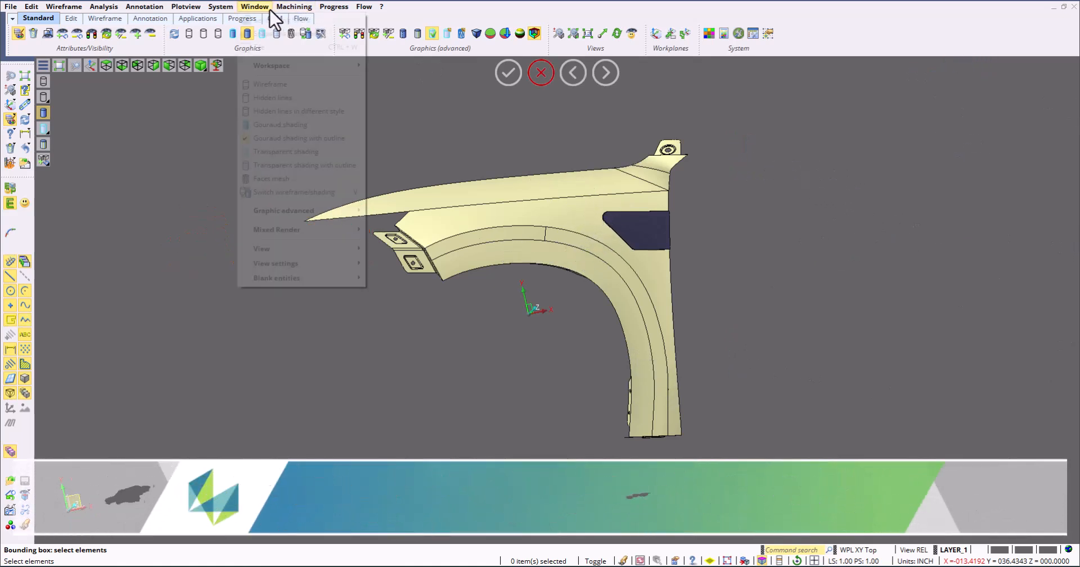
mouse_move(271, 64)
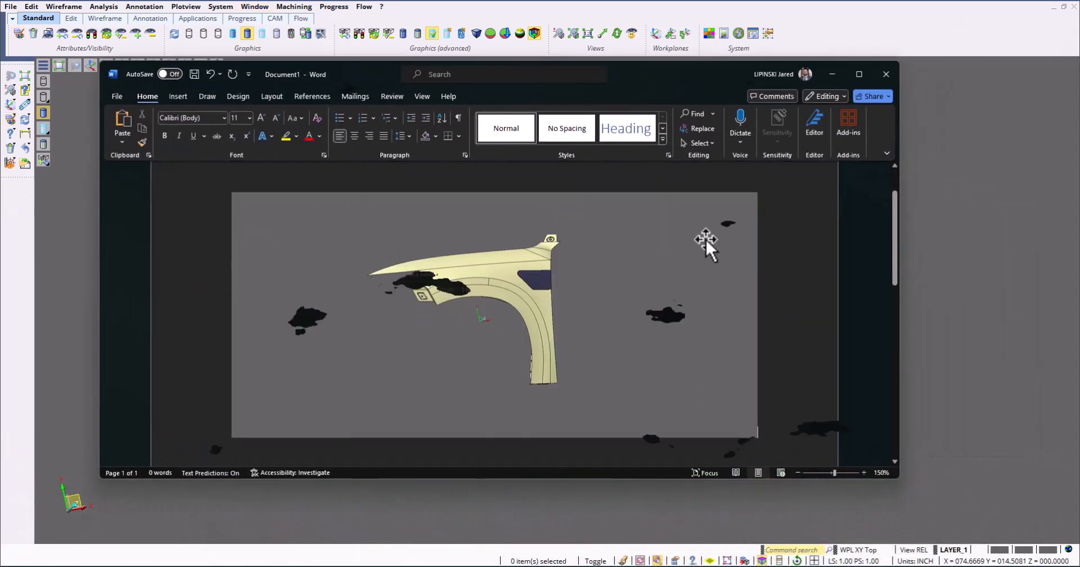
click(381, 6)
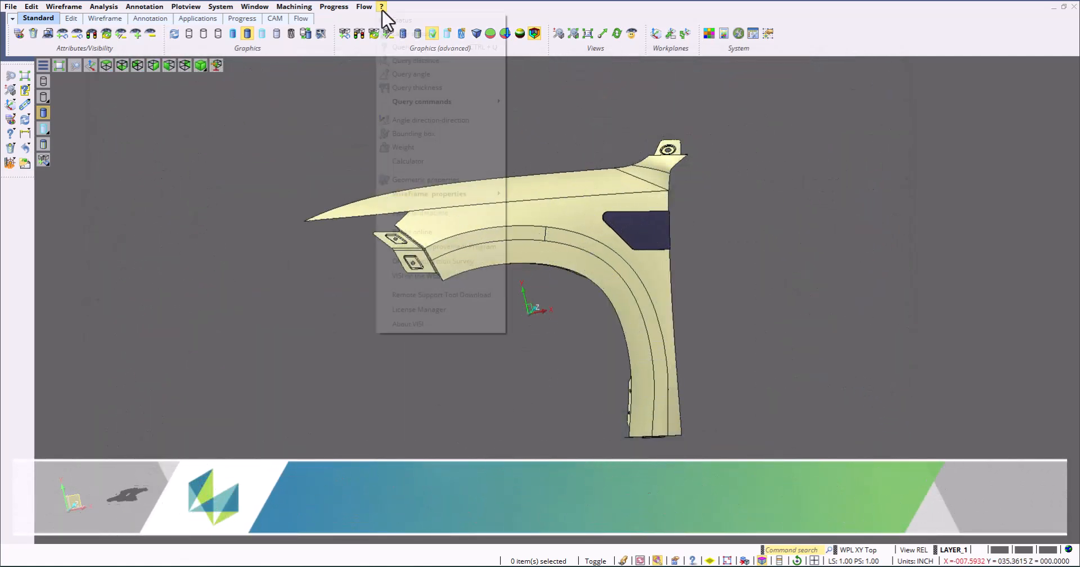
click(414, 60)
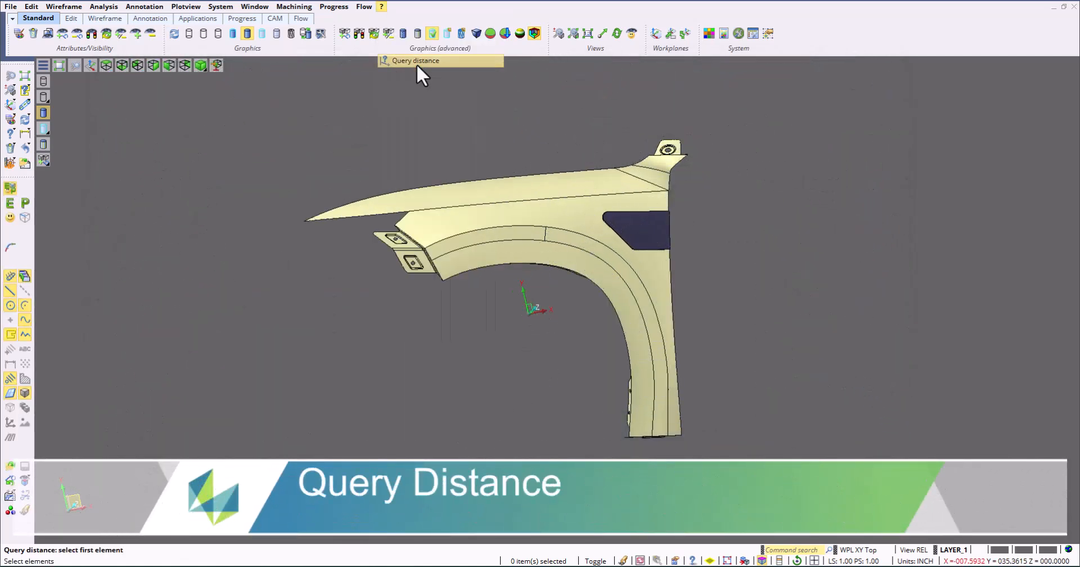
Step: Measure the 20.48093-inch point-to-point distance and display its X and Y components
click(306, 220)
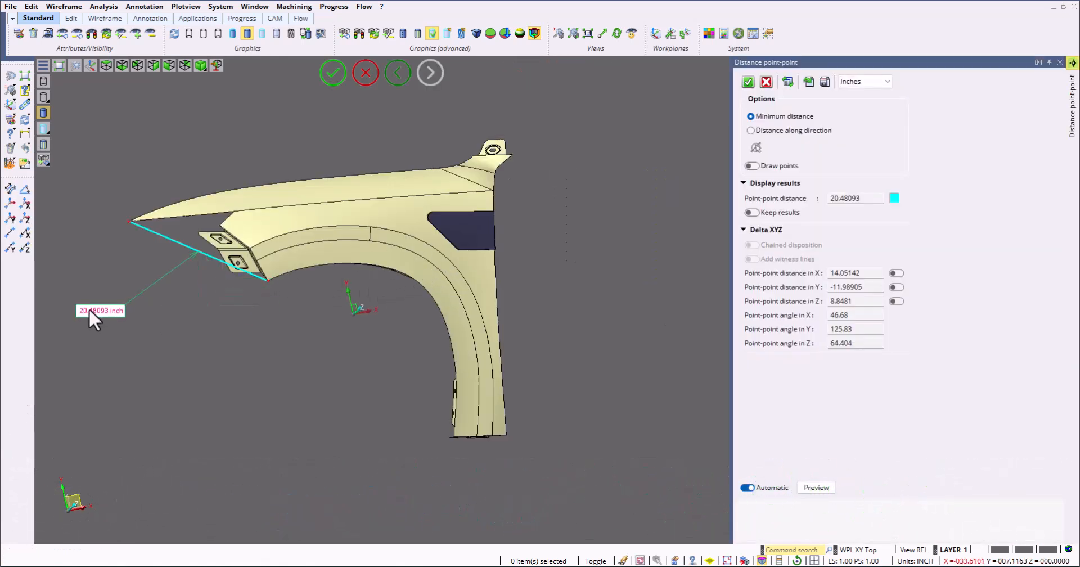
click(896, 273)
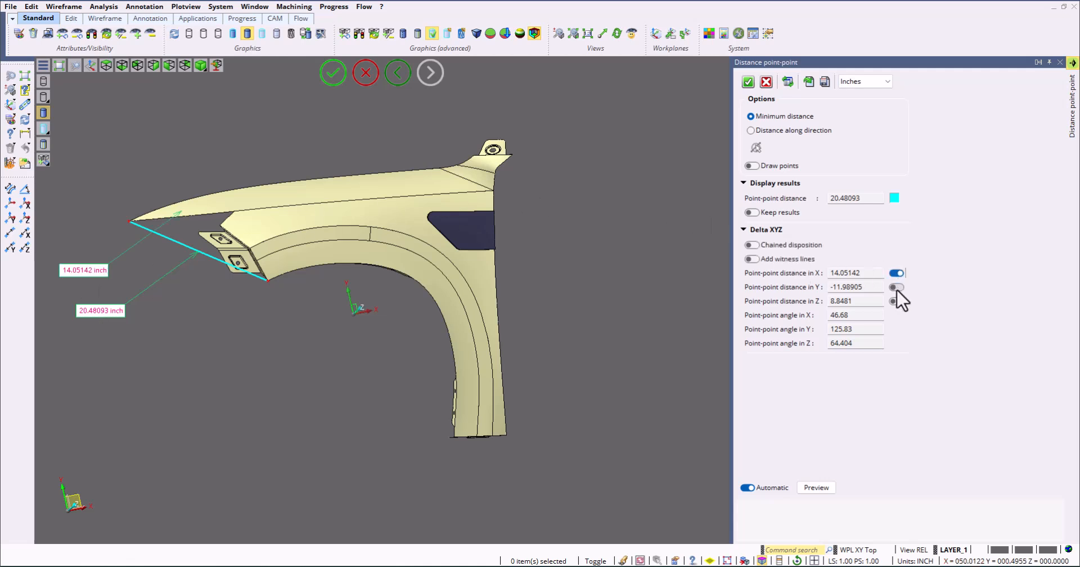
click(896, 287)
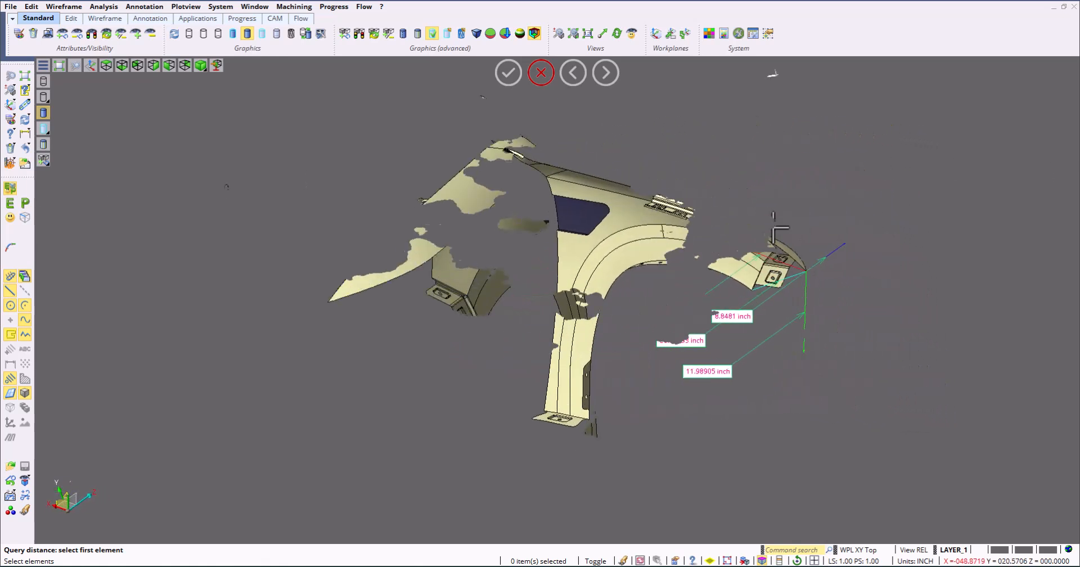
click(380, 7)
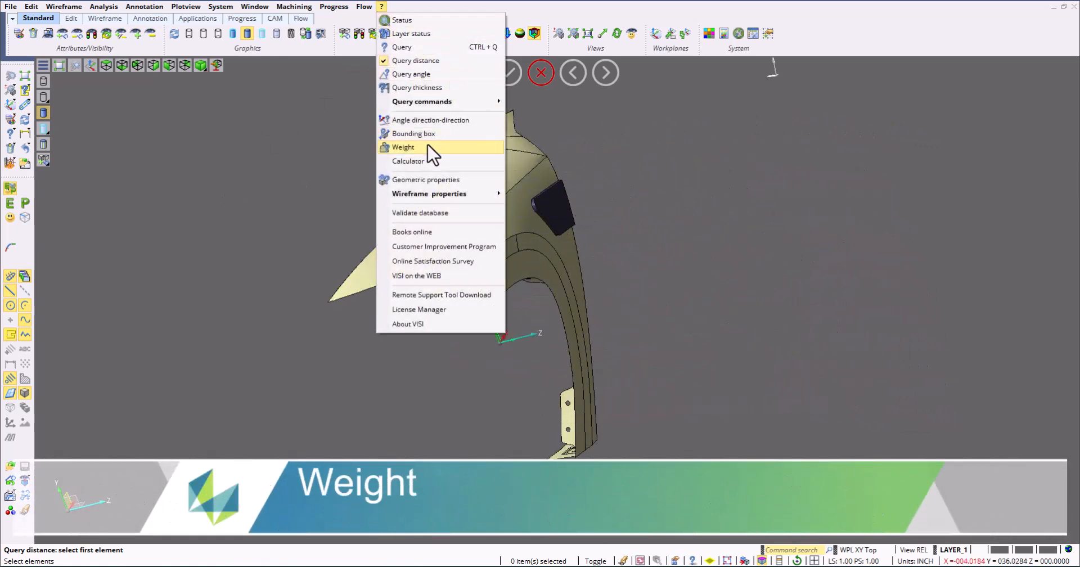
Step: Check the 1516 lb Polyamide weight, then read surface radii and draft angle at a point
click(403, 147)
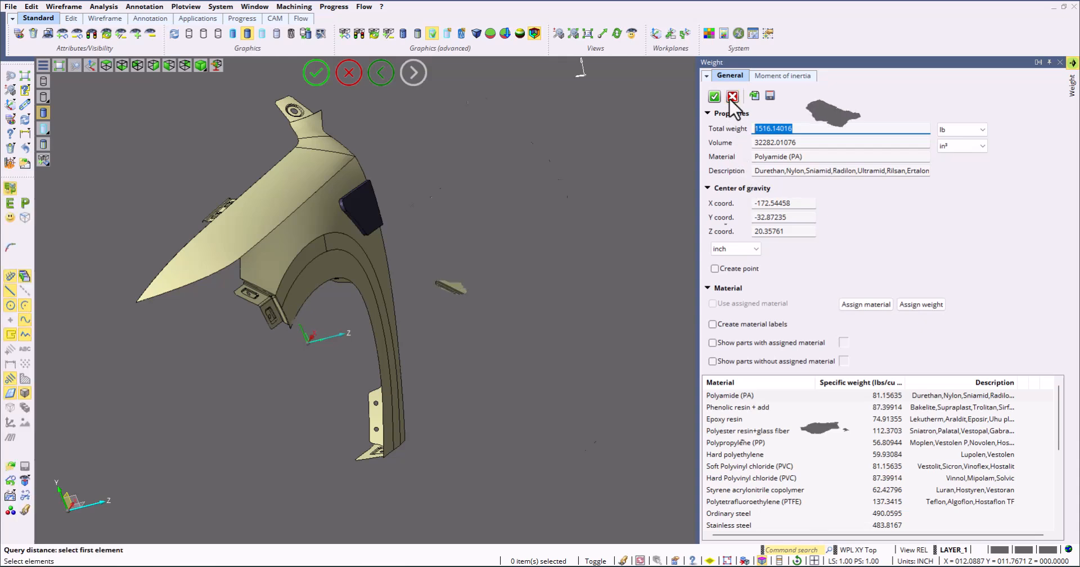
click(104, 7)
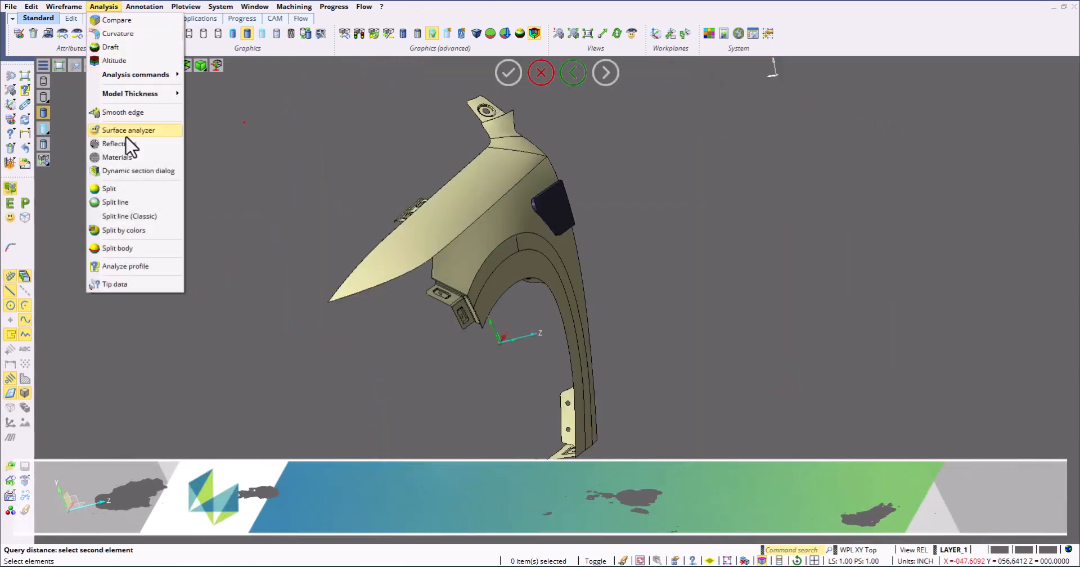
click(128, 130)
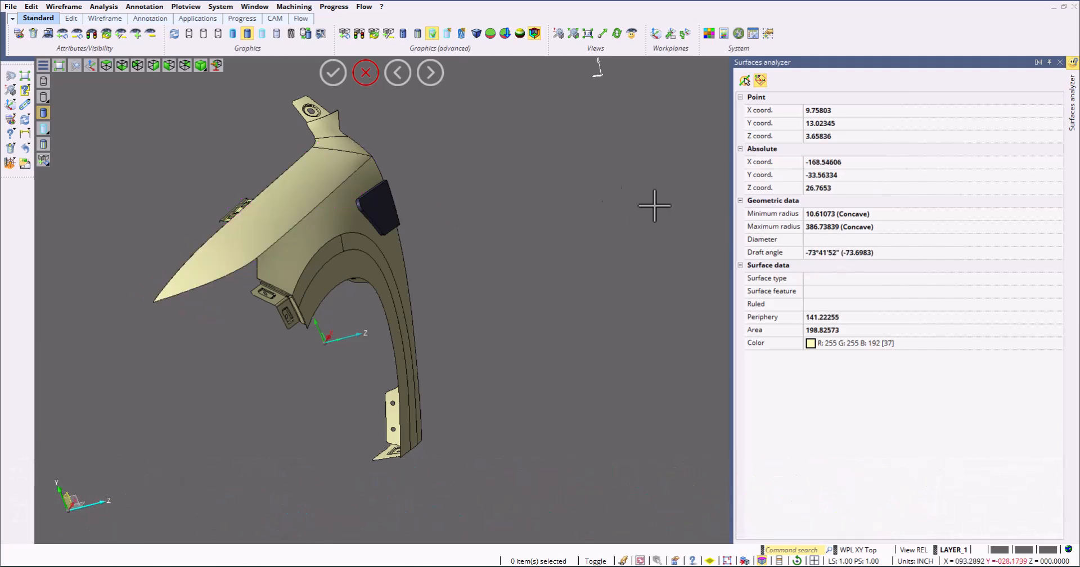
mouse_move(350, 204)
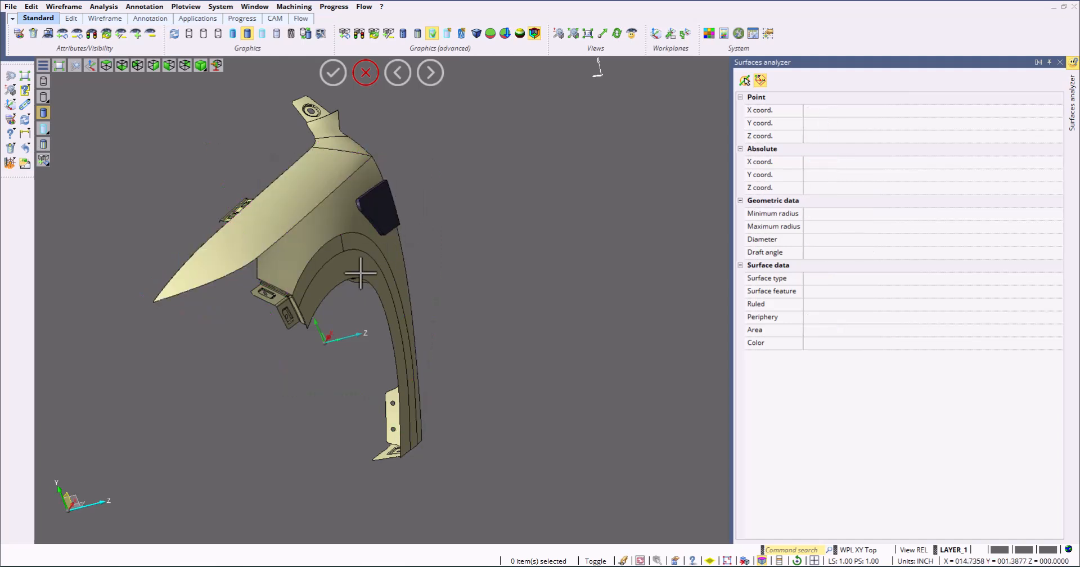
click(363, 270)
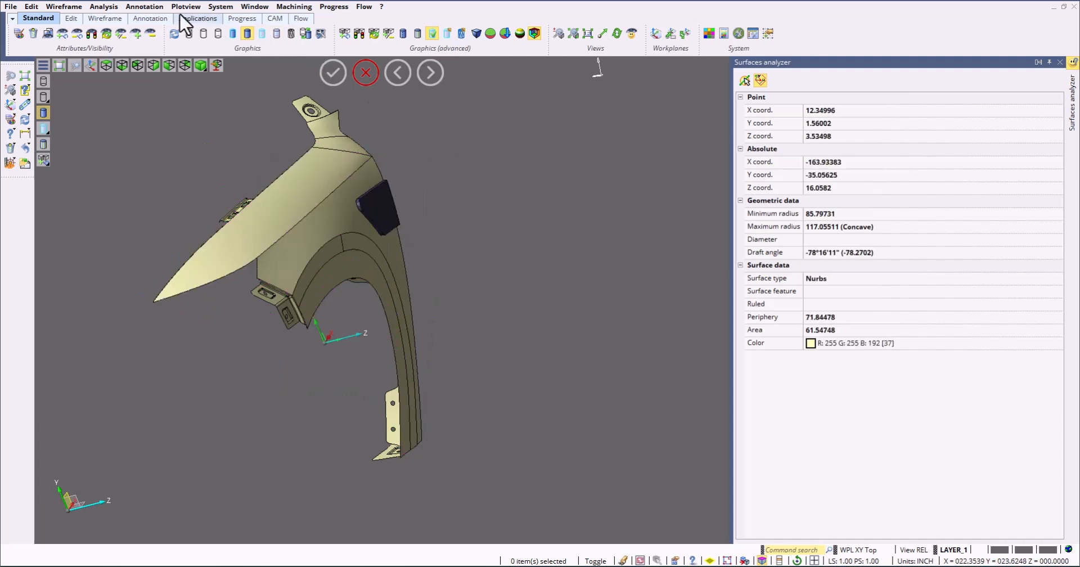
click(104, 6)
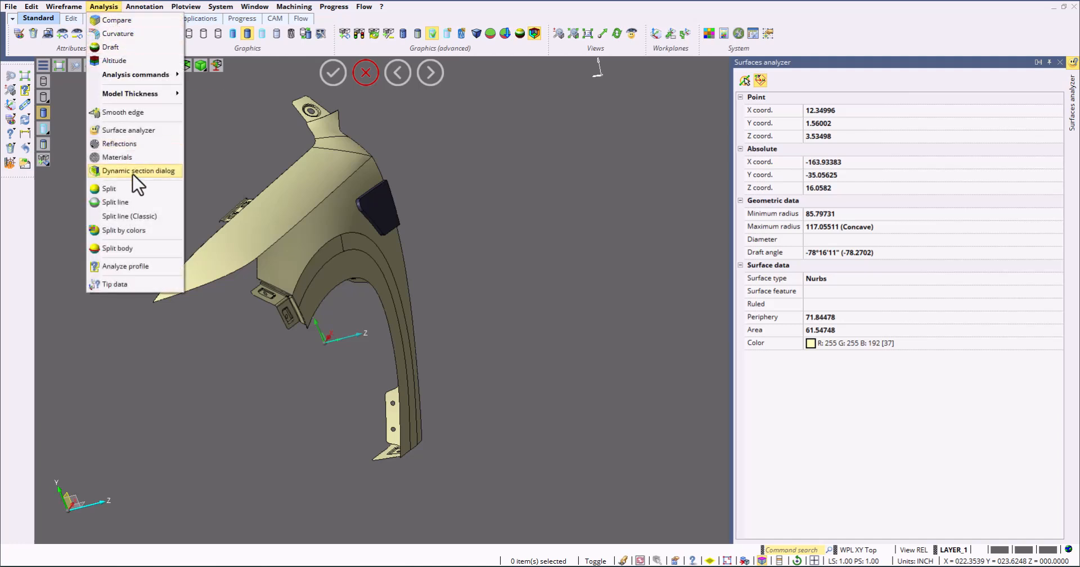
Step: Cut a translating dynamic section through the fender and generate its section curve
click(138, 170)
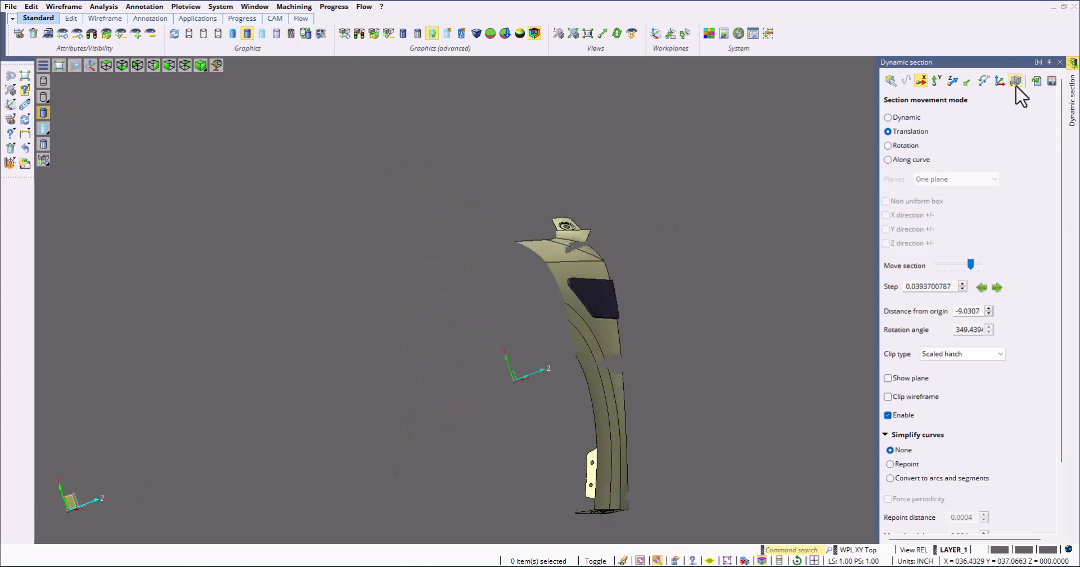
click(1016, 80)
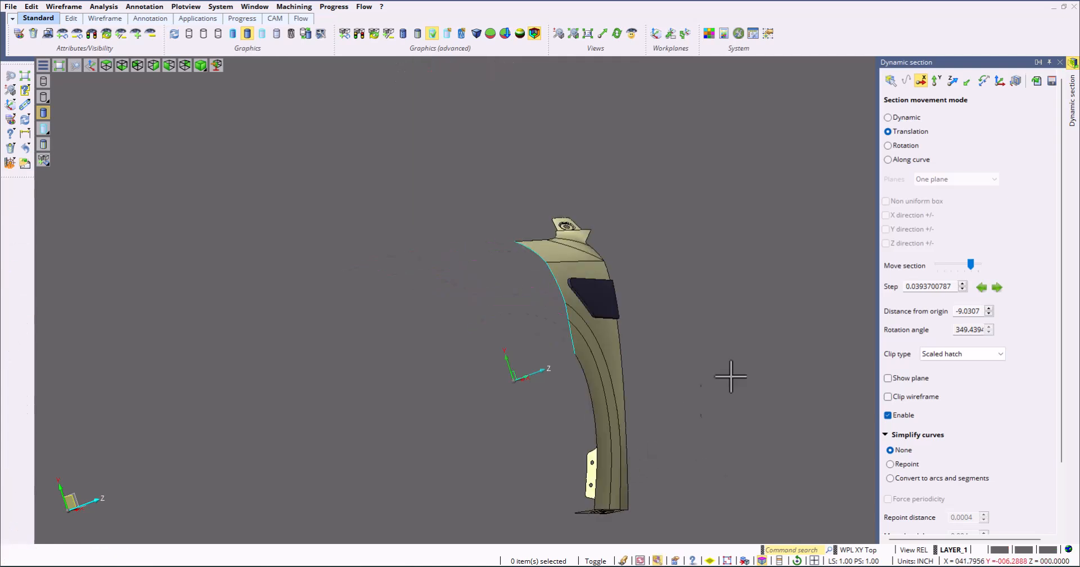
mouse_move(976, 284)
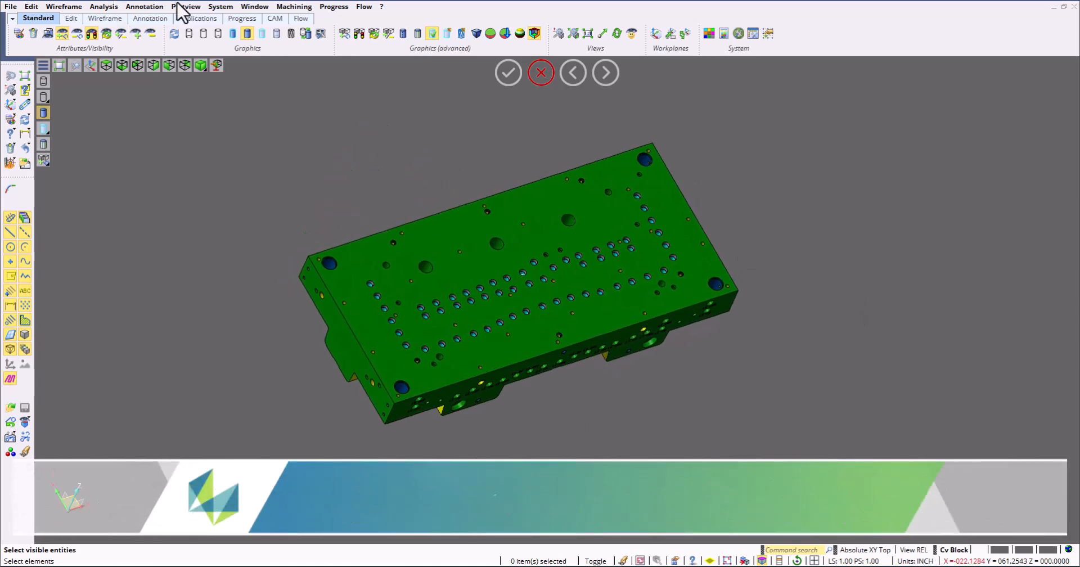
Step: Load the mold die assembly in wireframe display in place of the fender
click(144, 6)
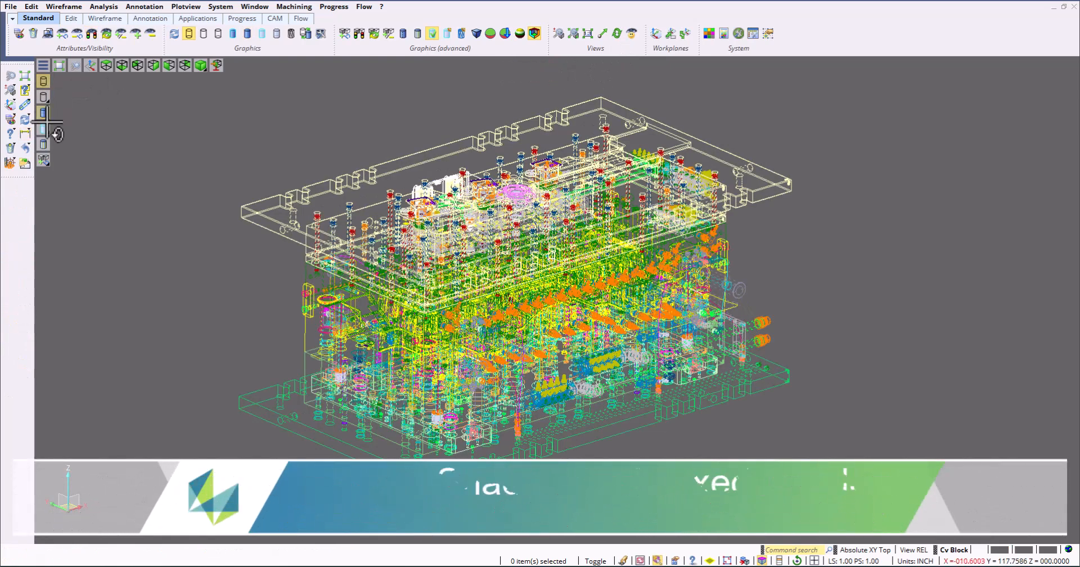
Step: Render the die assembly shaded and adjust the transparency slider for opaque parts
click(43, 129)
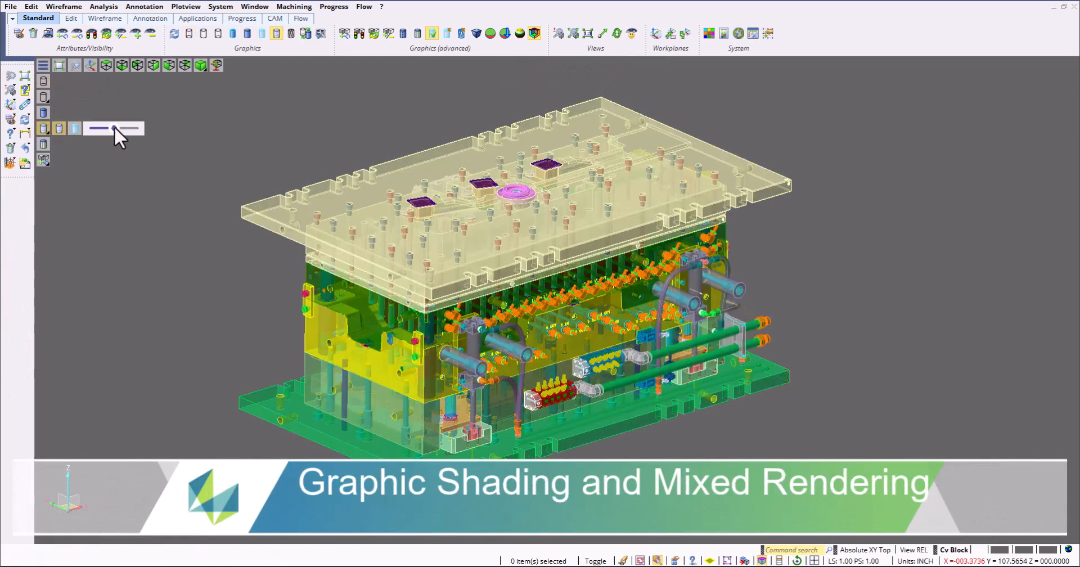
drag(113, 129, 137, 129)
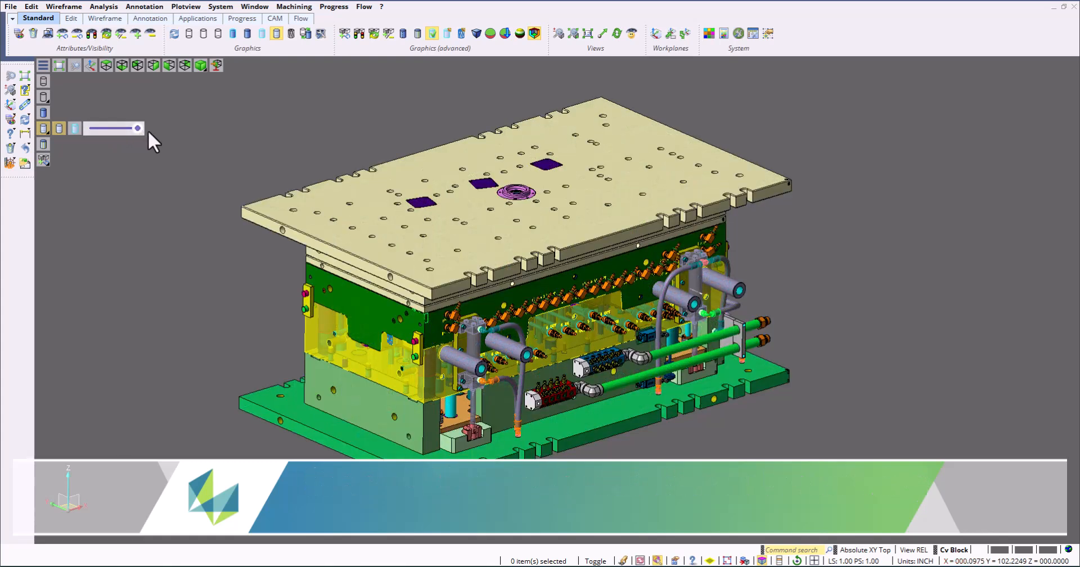
drag(138, 129, 122, 129)
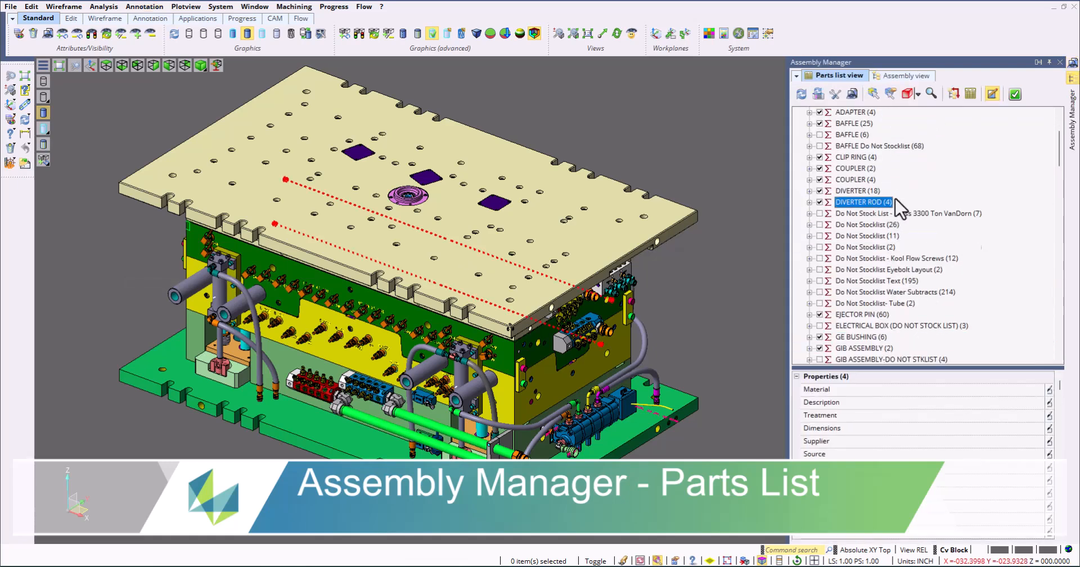
Step: Highlight the 45° 1/2 NPT ELBOW and ADAPTER, then show an SHCS screw alone via Hidden entity
scroll(down, 3)
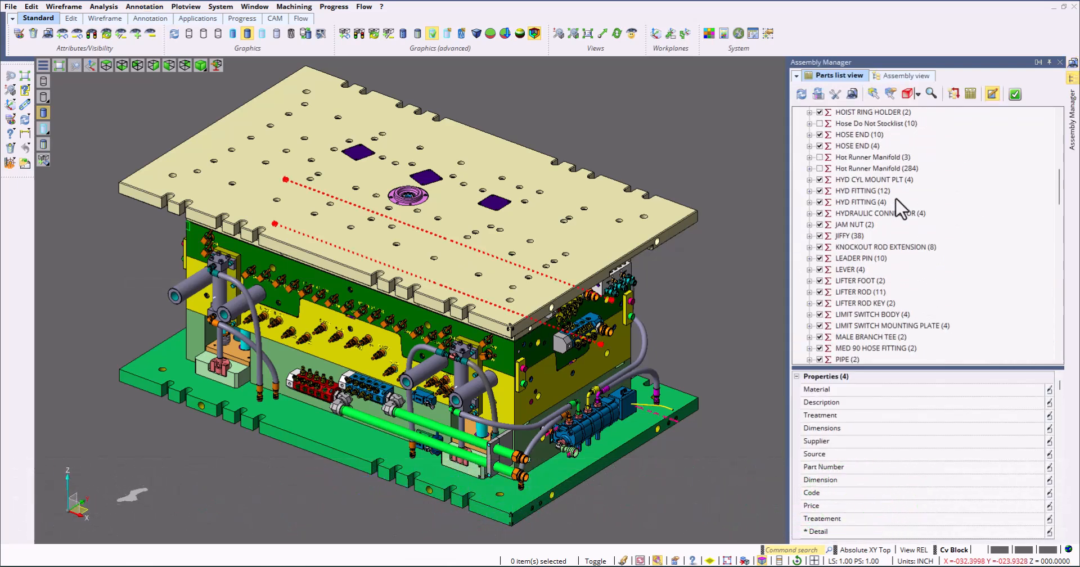
scroll(down, 3)
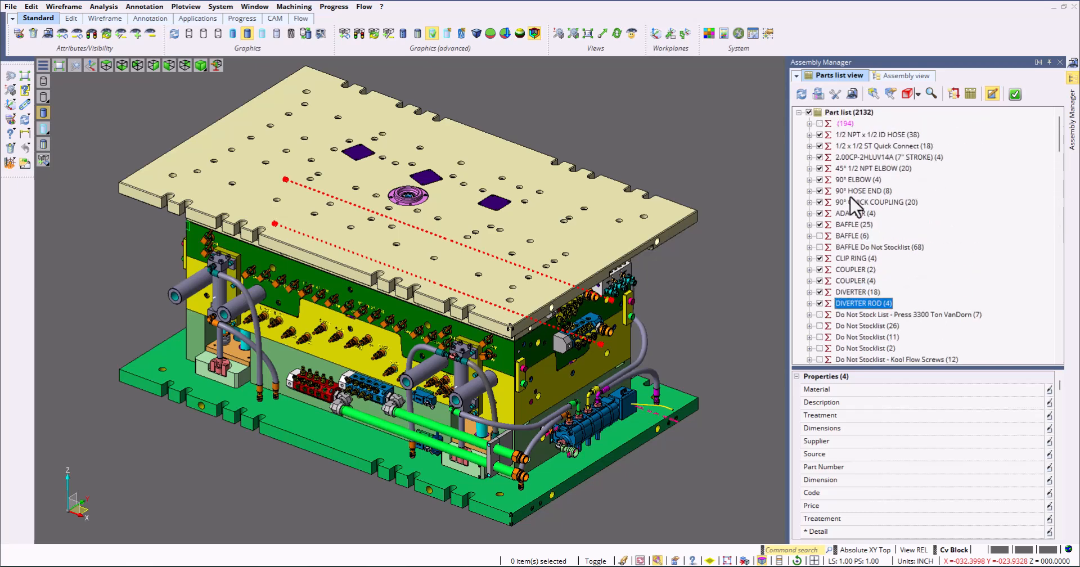
click(874, 168)
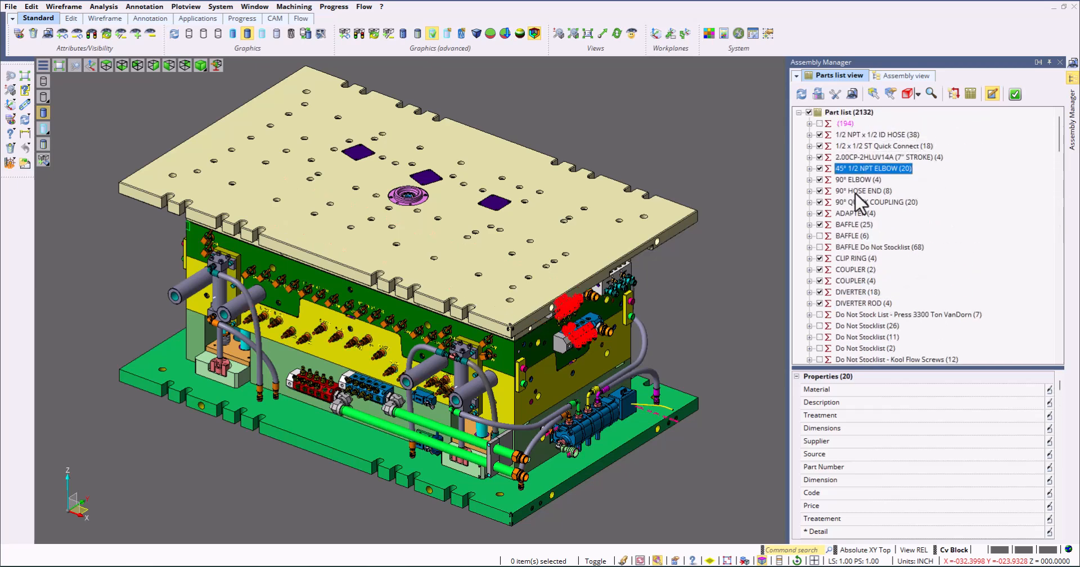
click(855, 213)
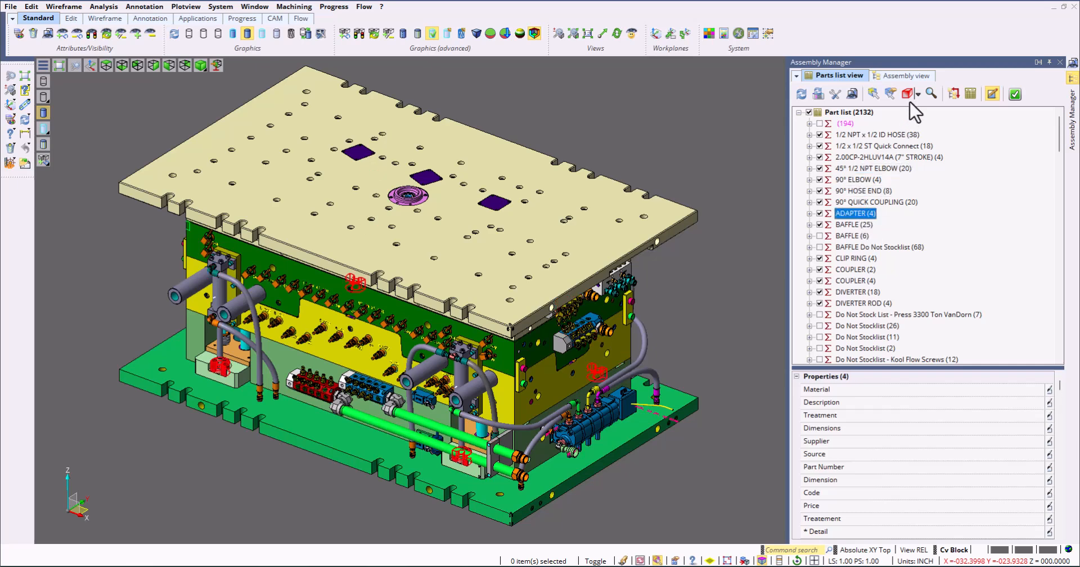
click(909, 94)
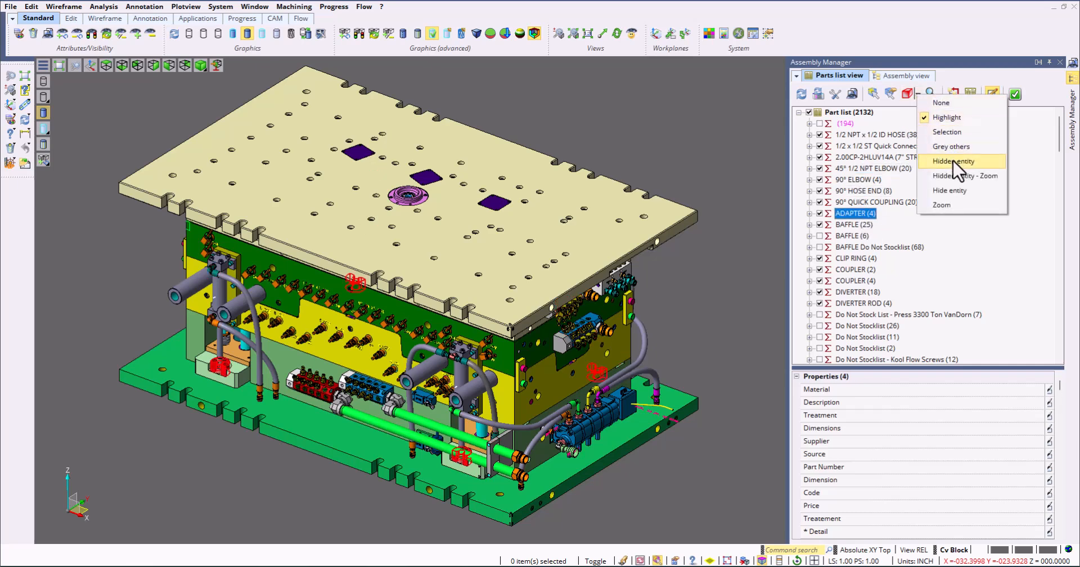
click(964, 175)
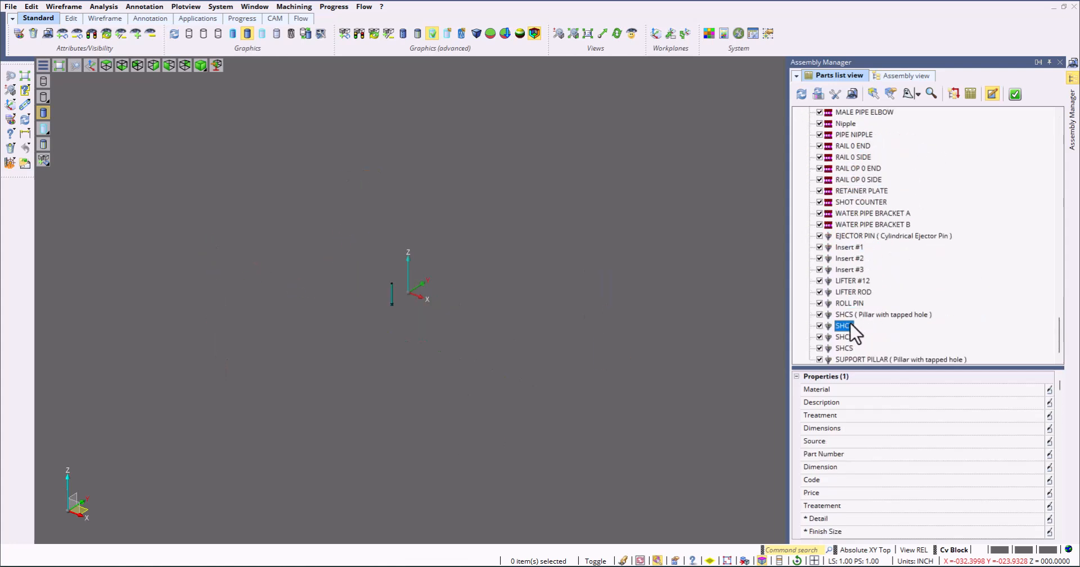
click(862, 190)
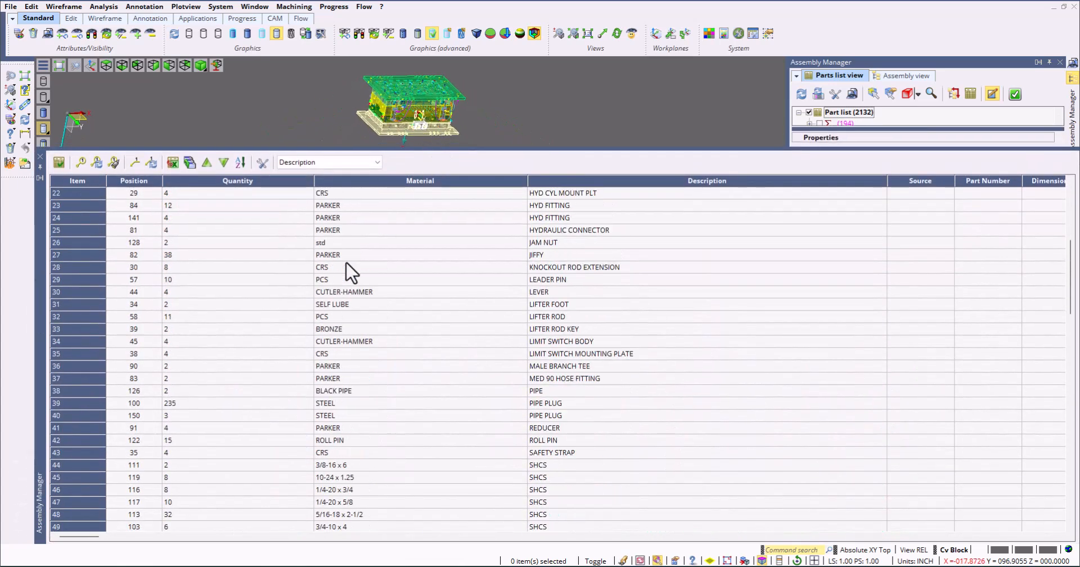
Step: Scroll the bill-of-materials table back to its opening rows, from the 1/2 NPT hose
scroll(down, 3)
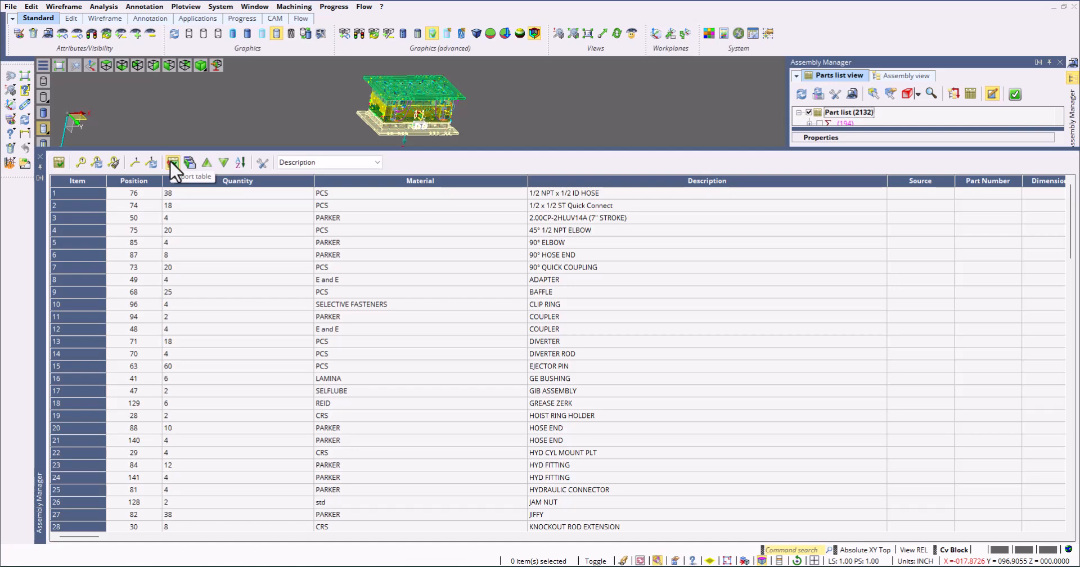
Step: Expand the Press group in Assembly Manager and select its Cover group
click(906, 75)
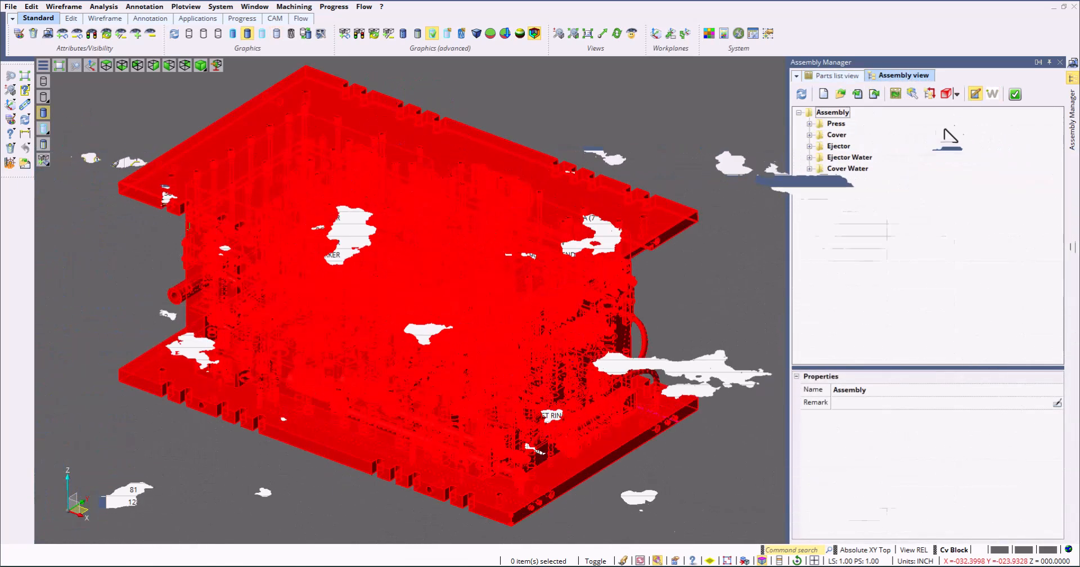
click(835, 123)
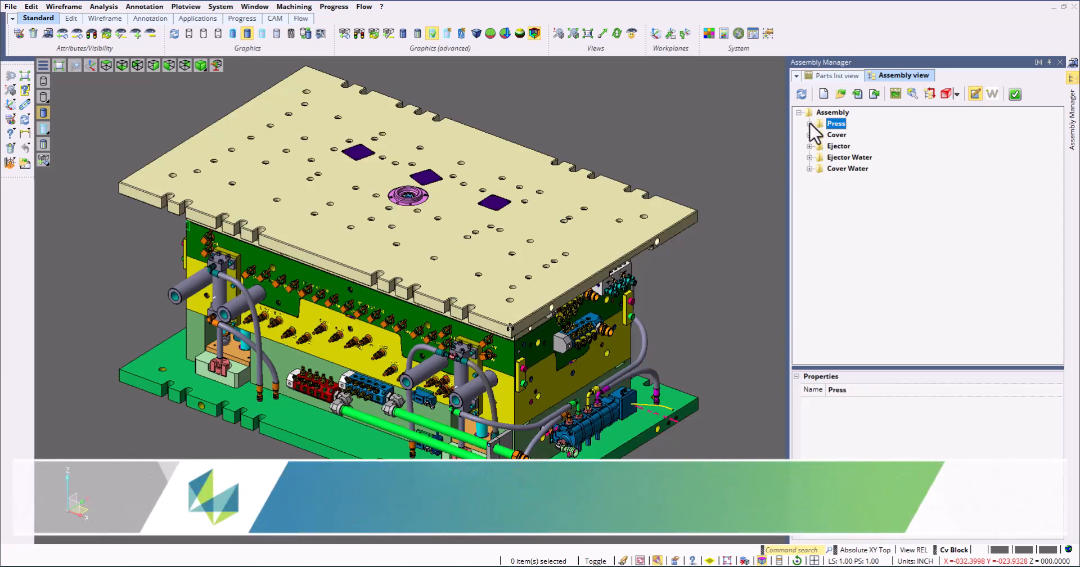
click(811, 123)
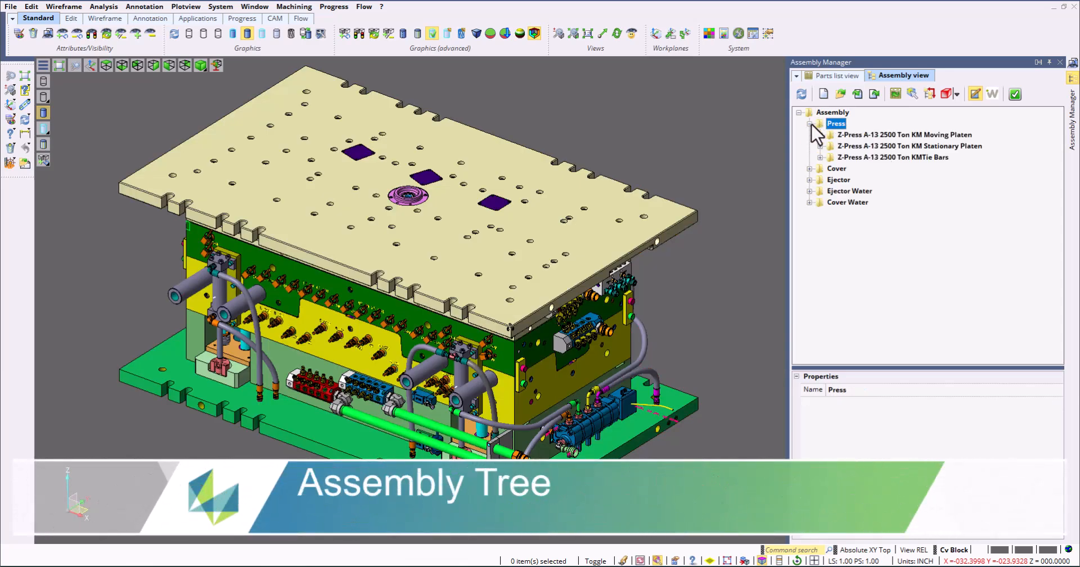
click(837, 135)
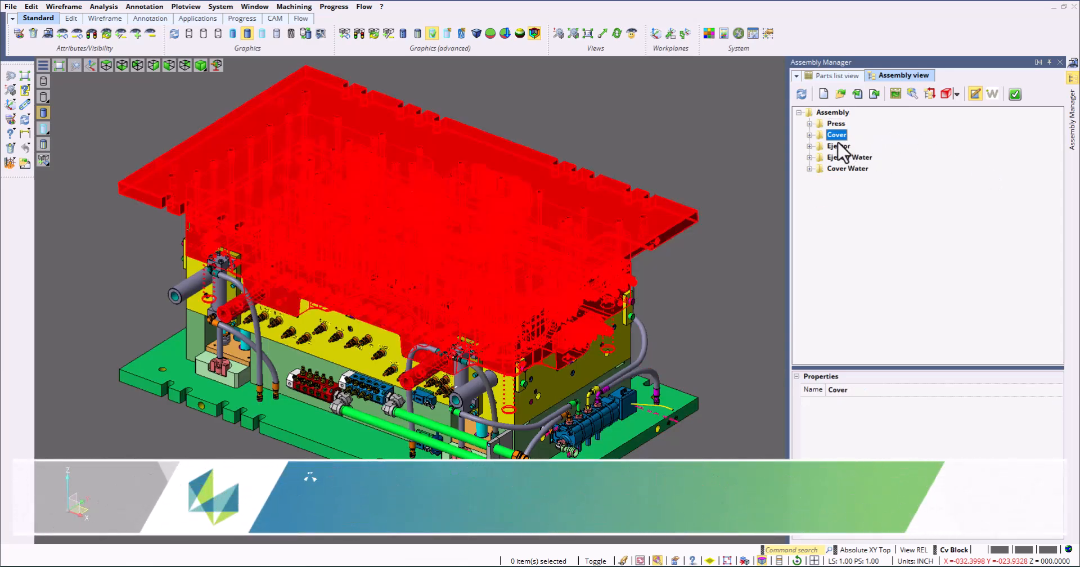
click(811, 135)
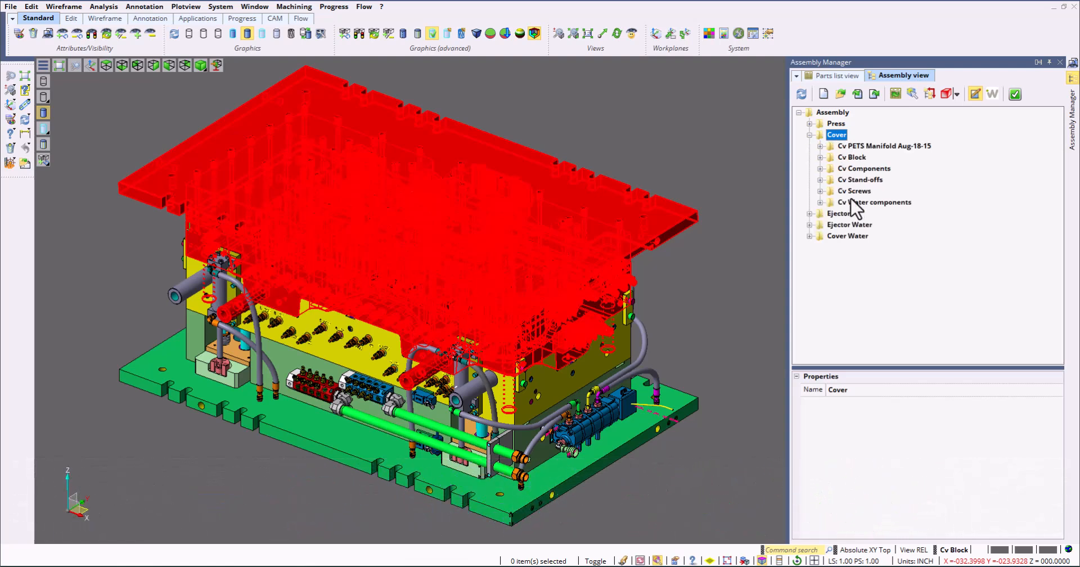
Step: Set the display mode to Grey others, then reopen the display mode list
click(946, 94)
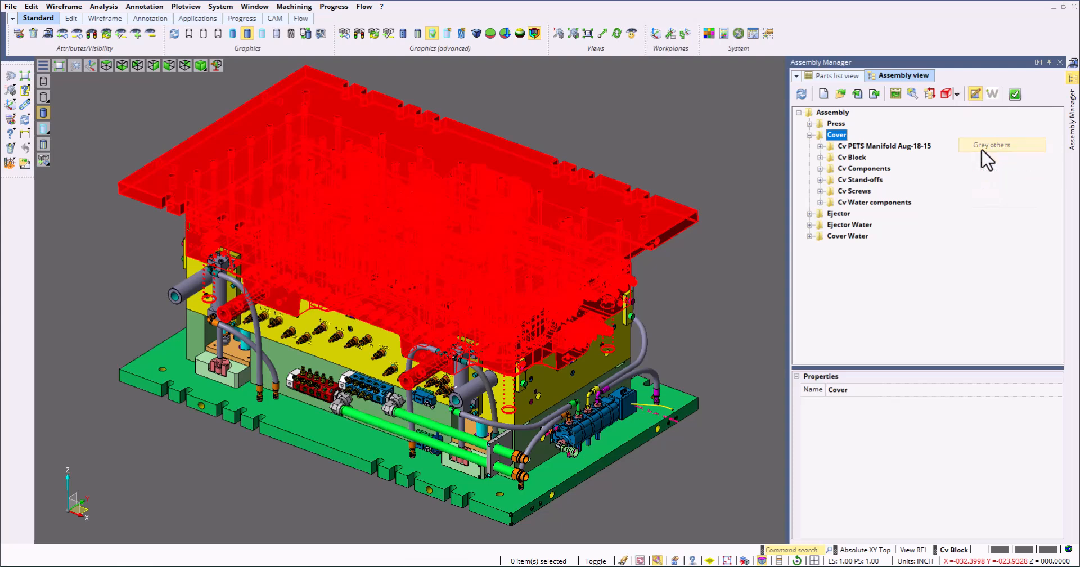
click(990, 144)
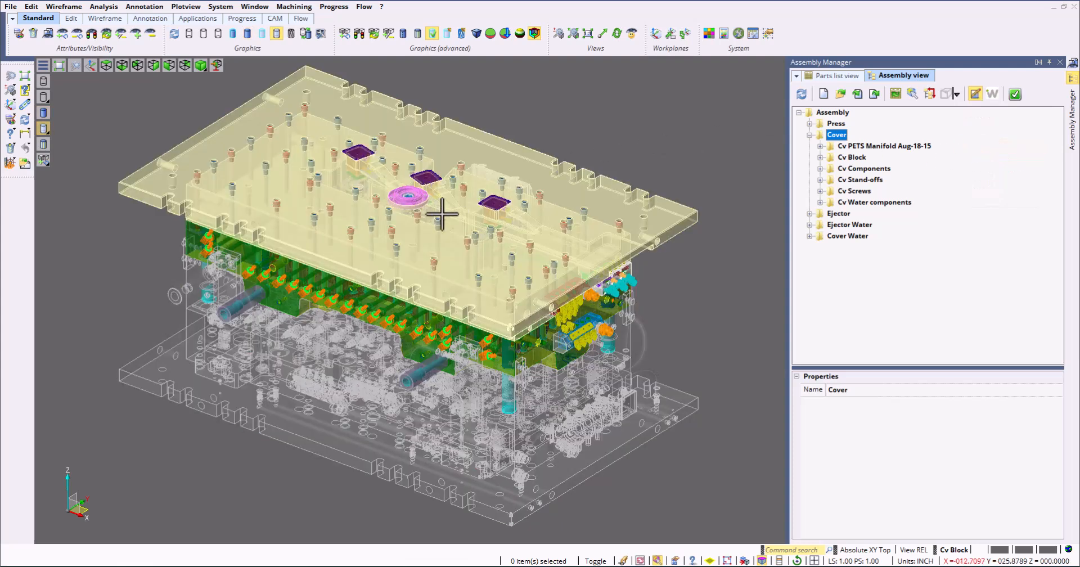
click(957, 94)
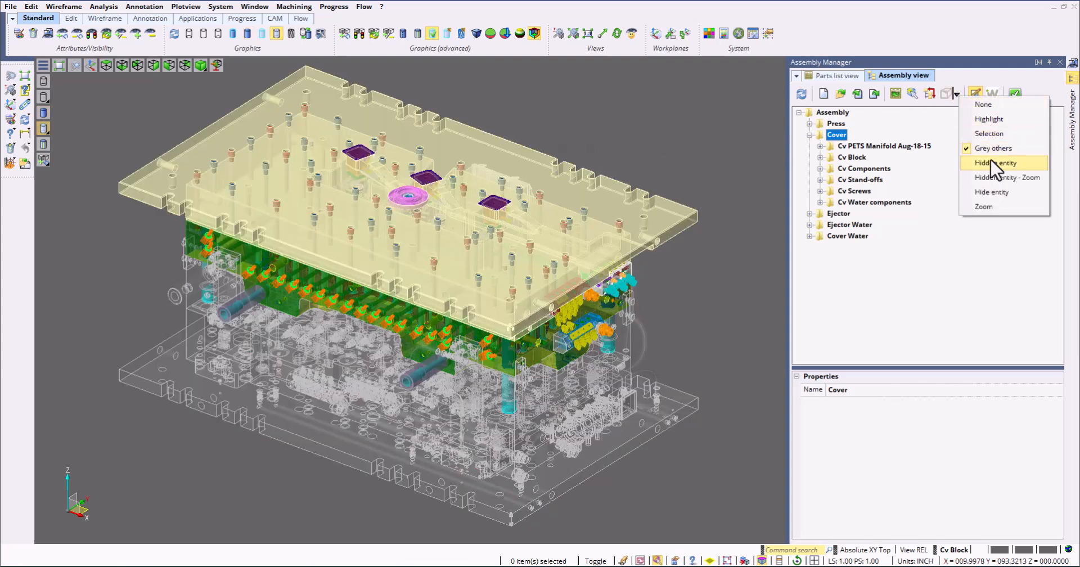
click(1001, 163)
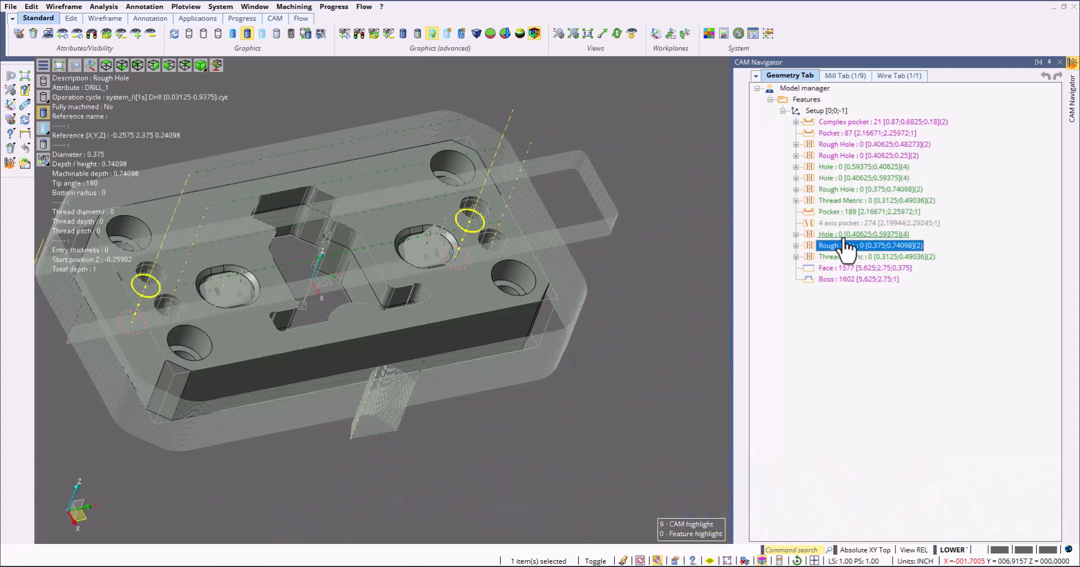
Step: Show the Mill tab's drilling and pocketing operations with toolpaths, then the Plotview page
click(845, 75)
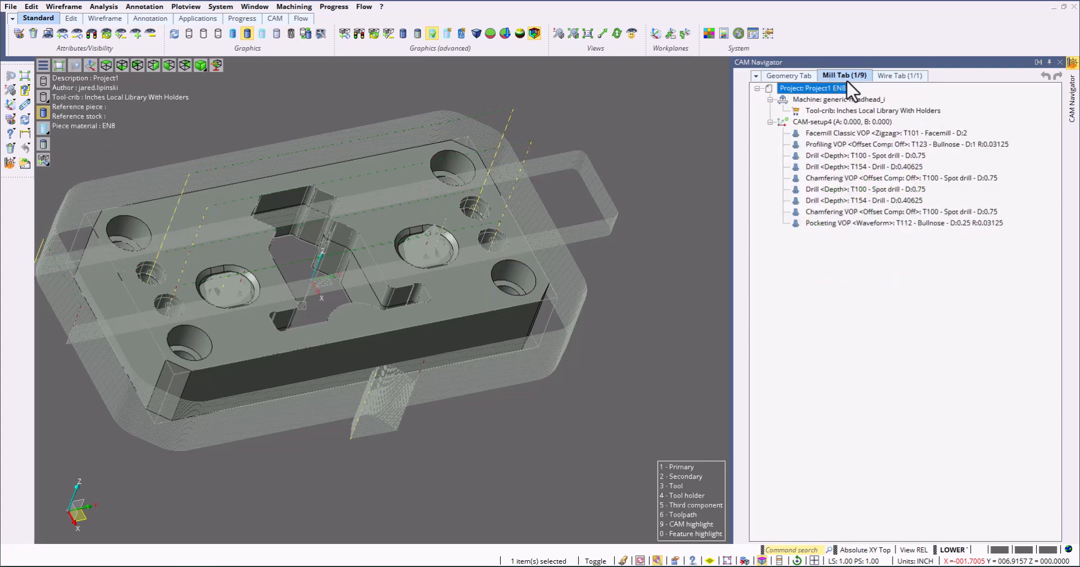
click(896, 223)
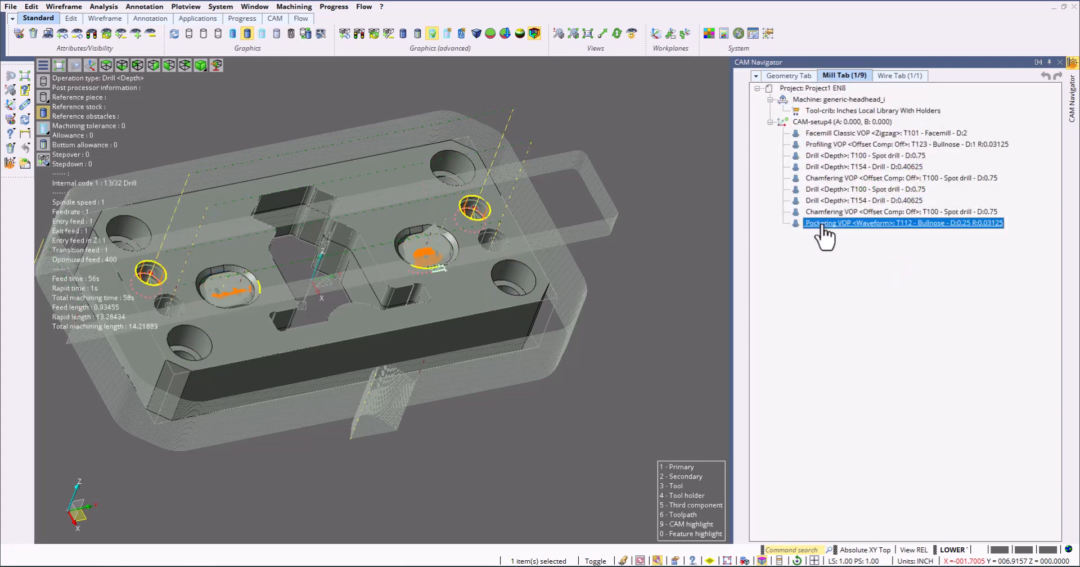
click(898, 75)
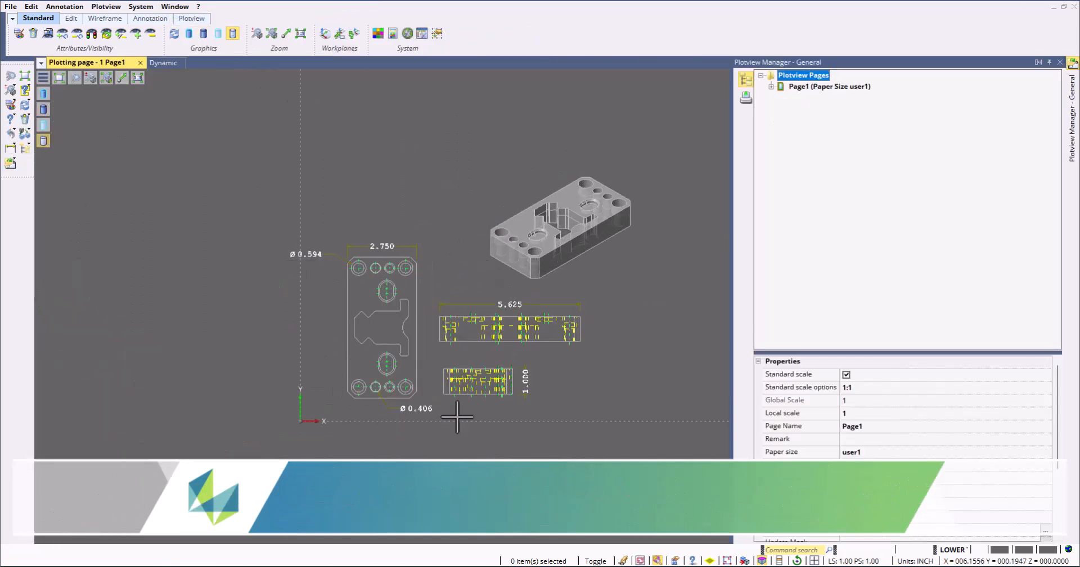
click(829, 86)
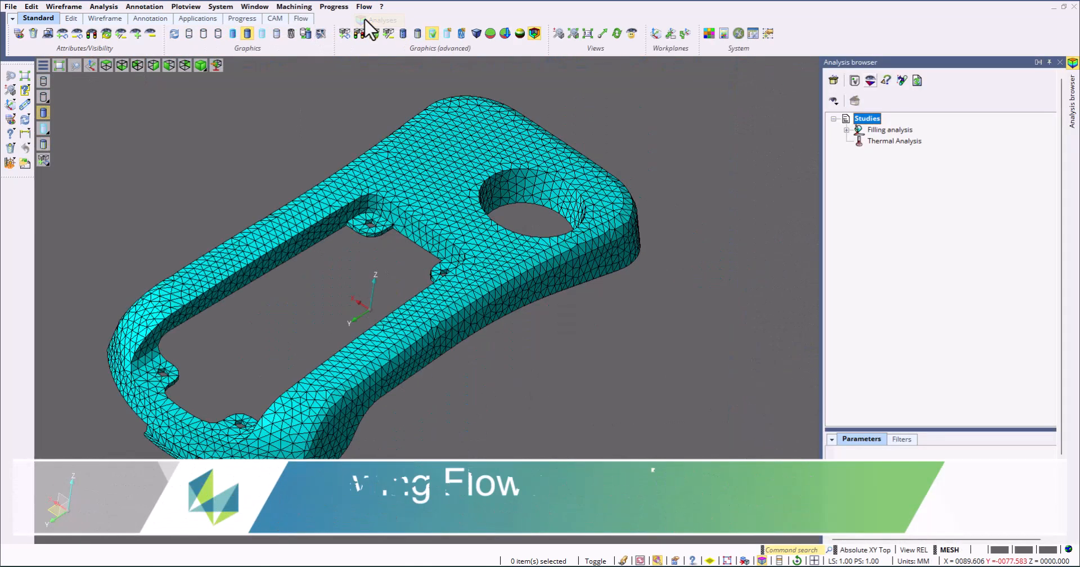
Step: Expand Filling analysis > E503-3 and load its results
click(846, 129)
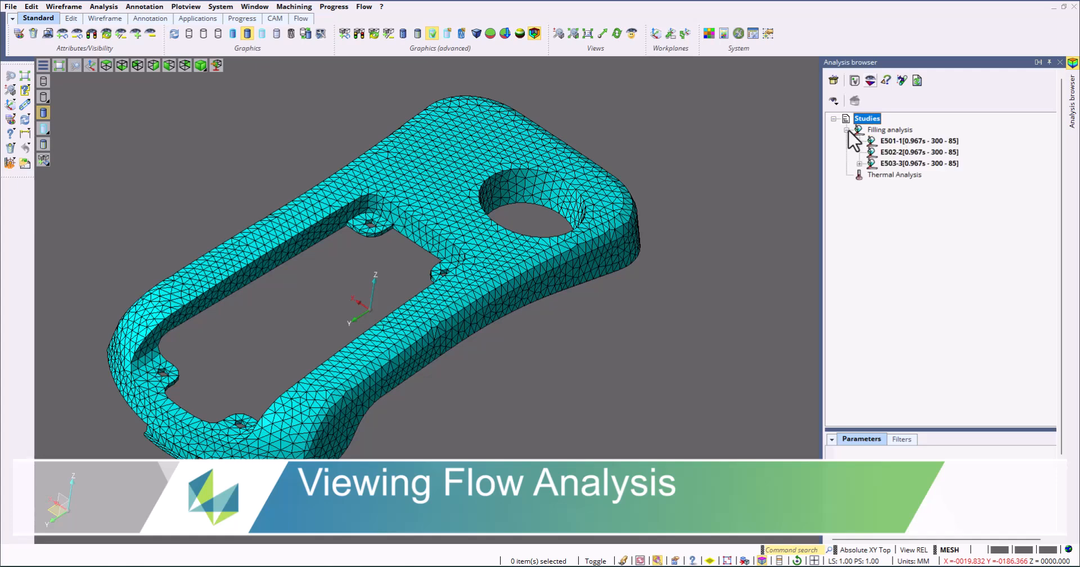
click(860, 163)
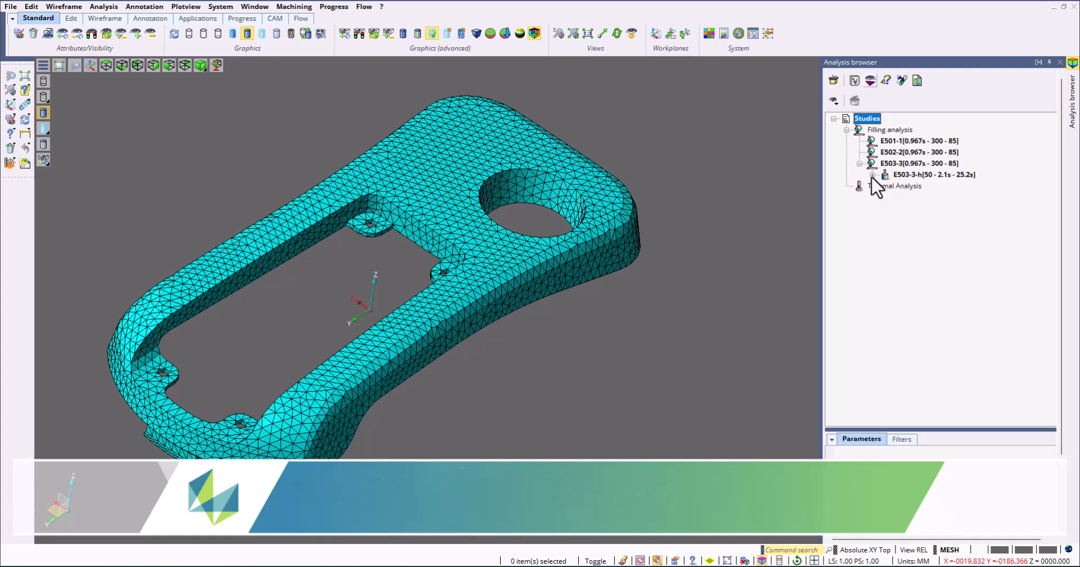
click(919, 164)
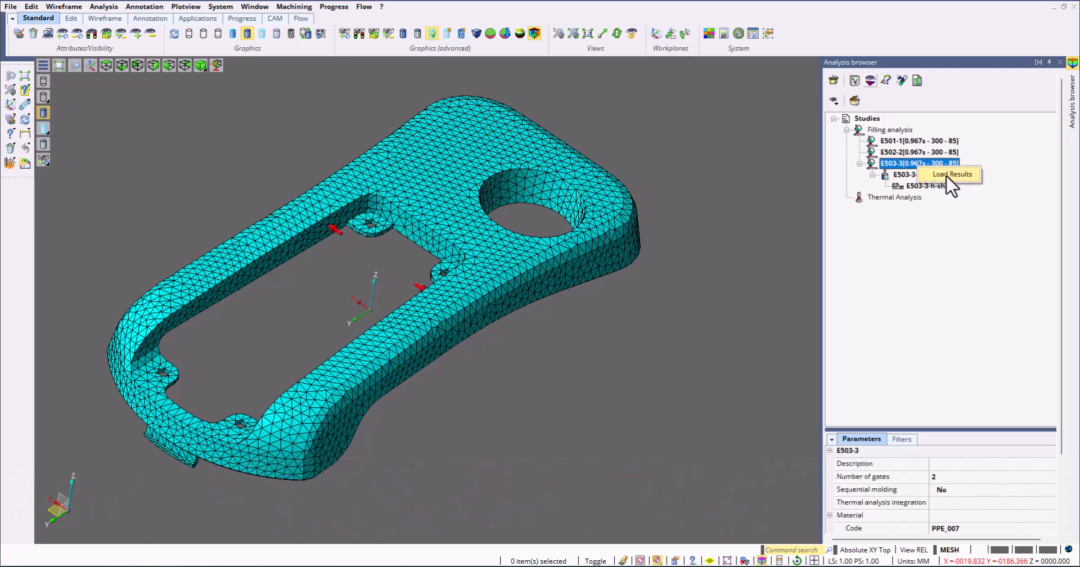
click(951, 174)
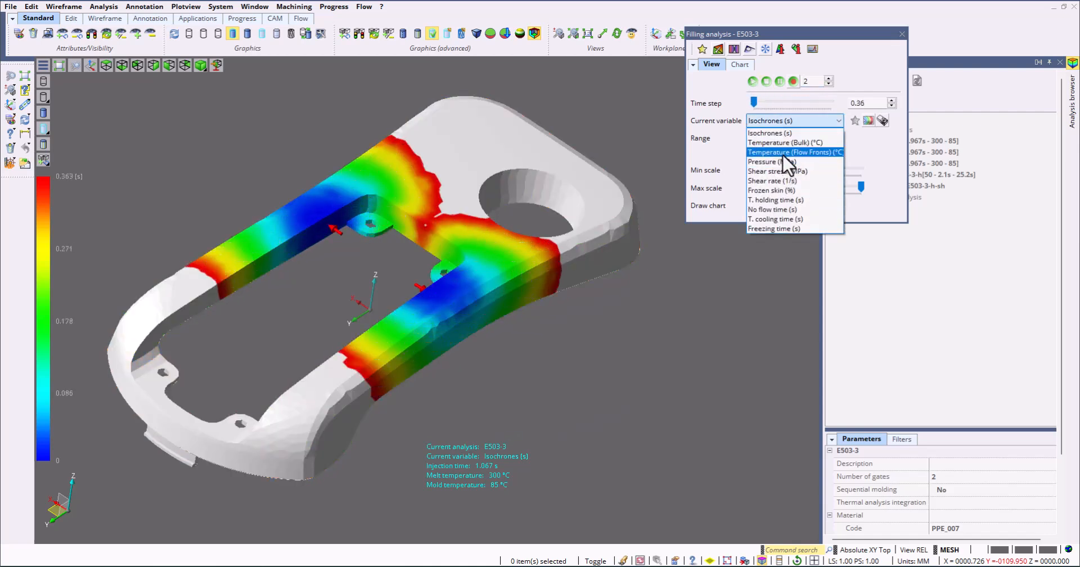
Step: Display flow-front temperature, then switch to another result variable for warpage
click(794, 152)
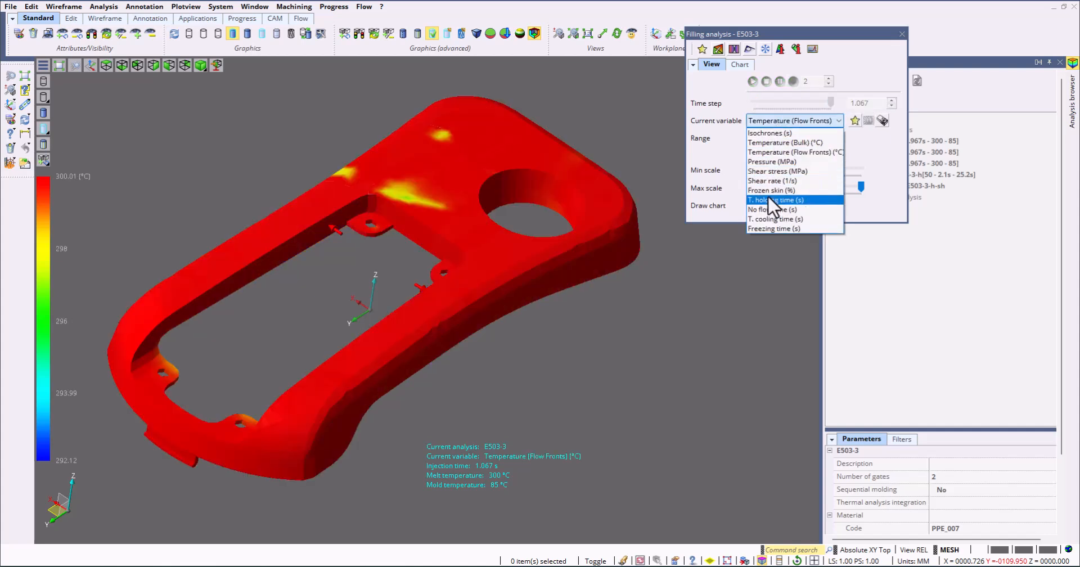
click(774, 219)
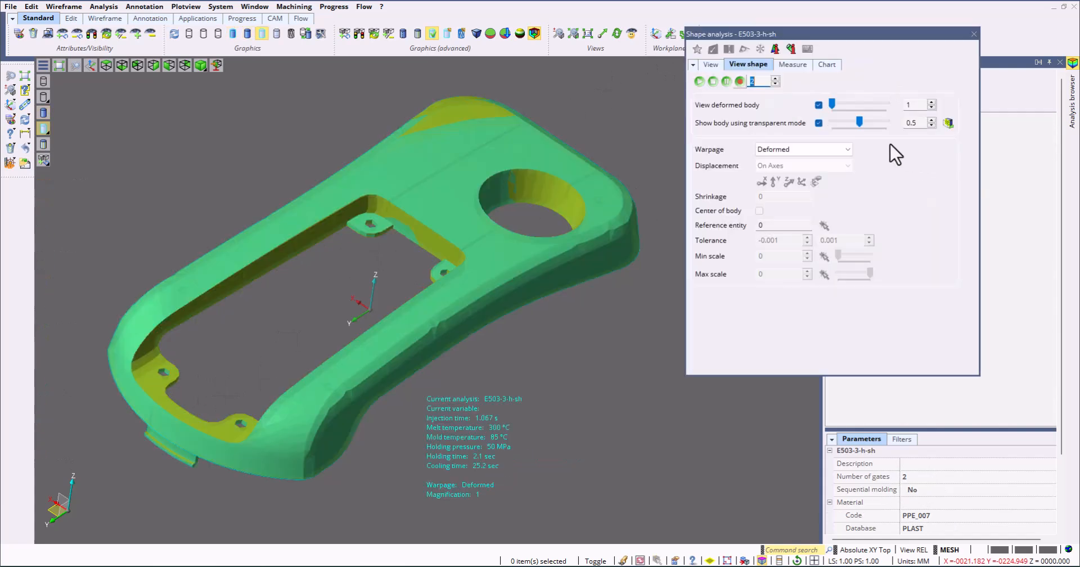
drag(832, 105, 889, 105)
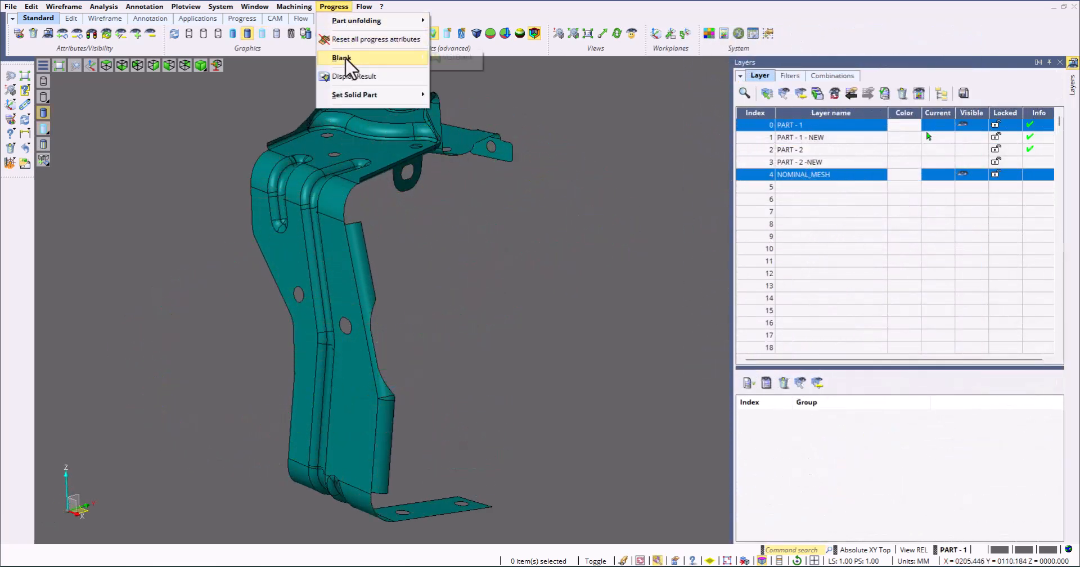
Step: Unfold the bracket to a flat blank, view thinning and forming animation, and generate the HTML report
click(341, 58)
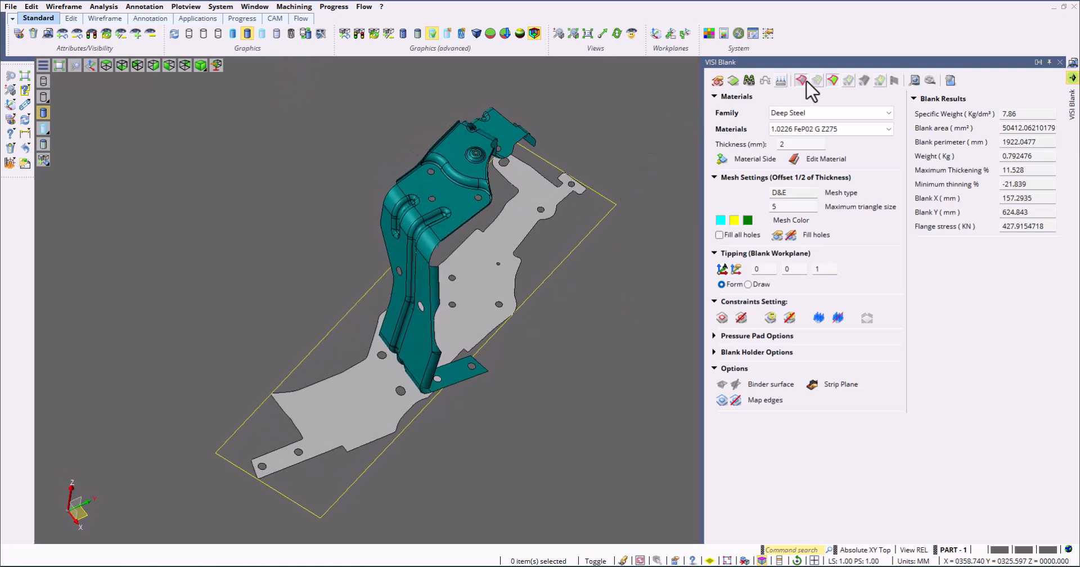
click(848, 81)
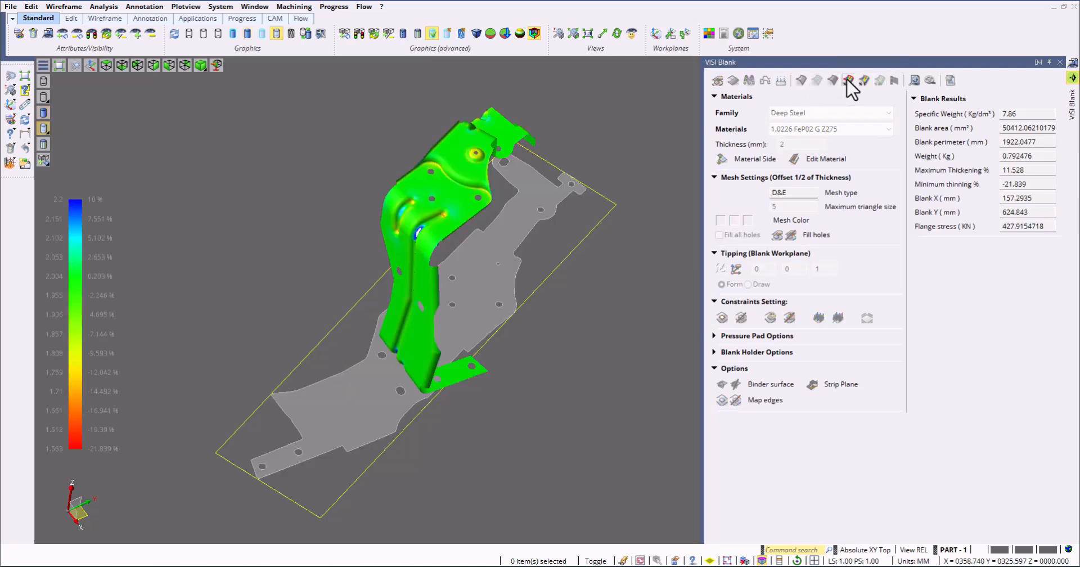
click(848, 80)
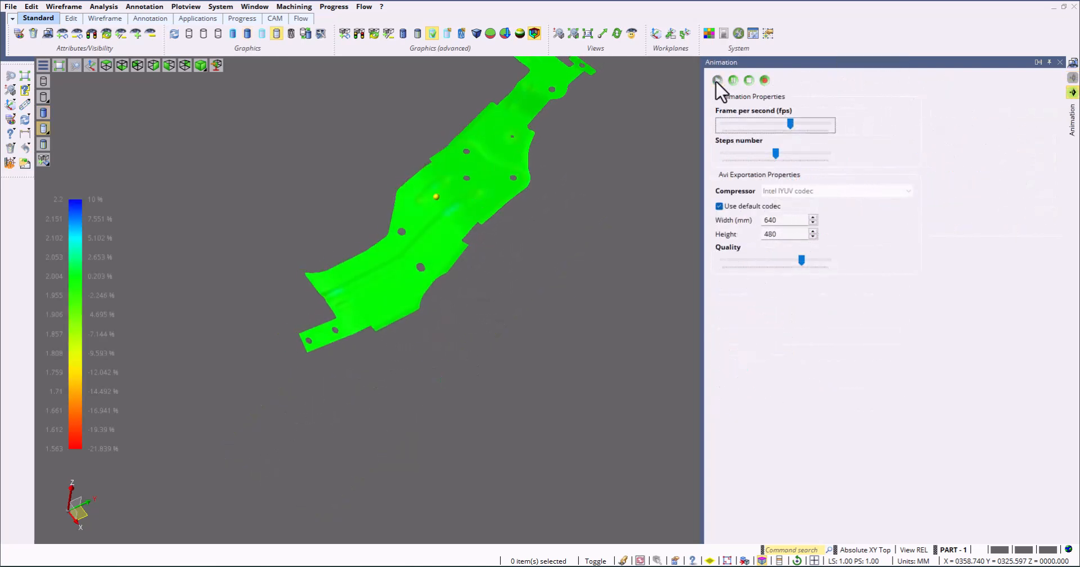
click(749, 80)
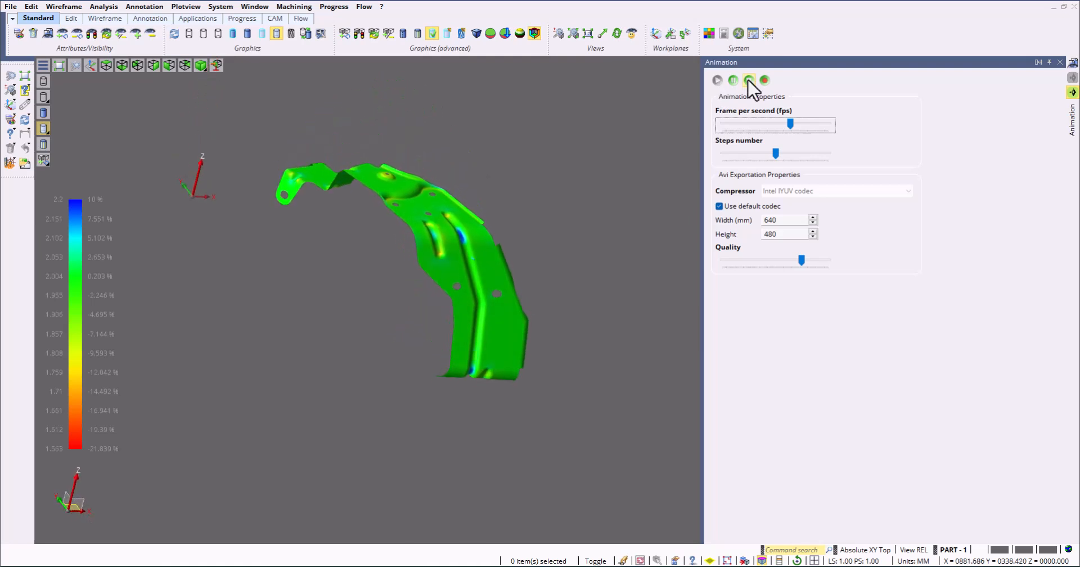
click(749, 80)
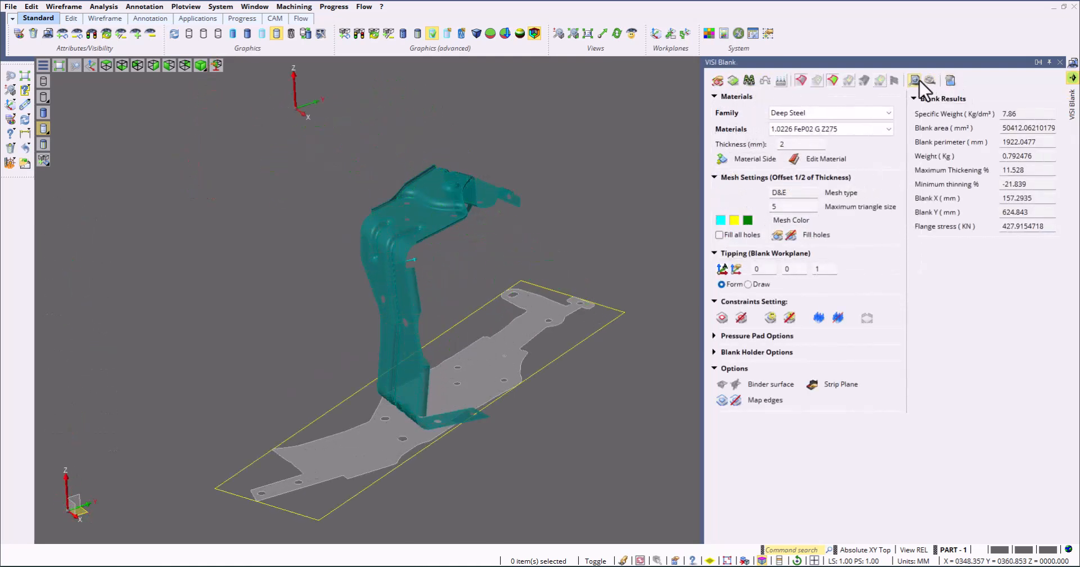
click(915, 80)
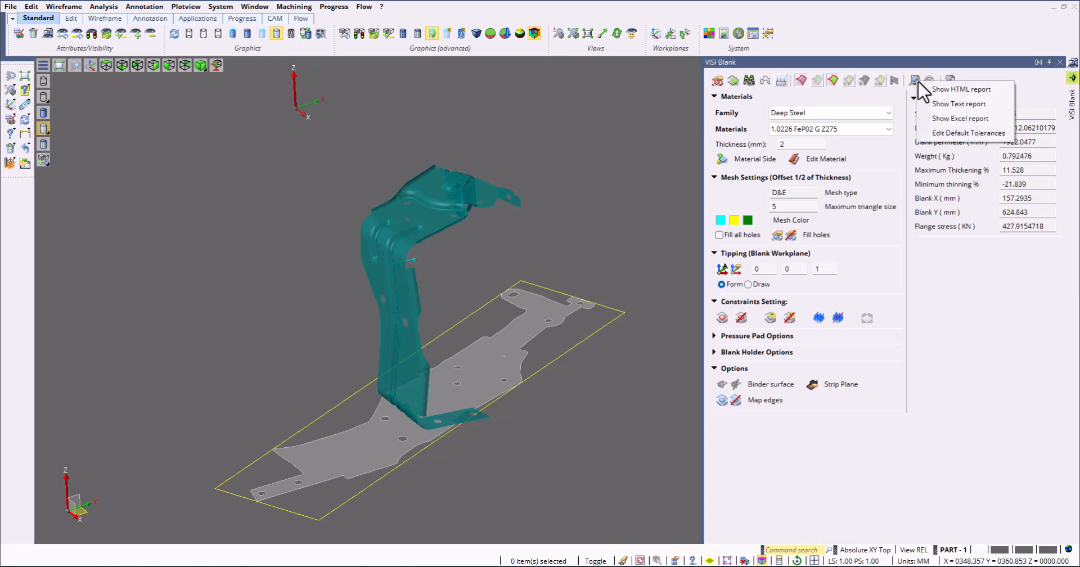
click(961, 89)
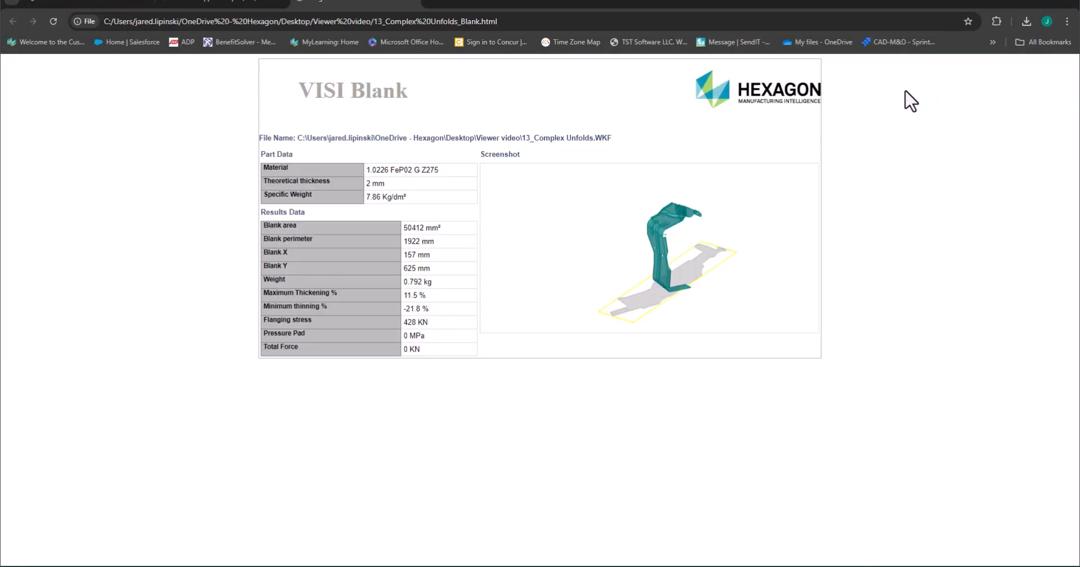
mouse_move(423, 355)
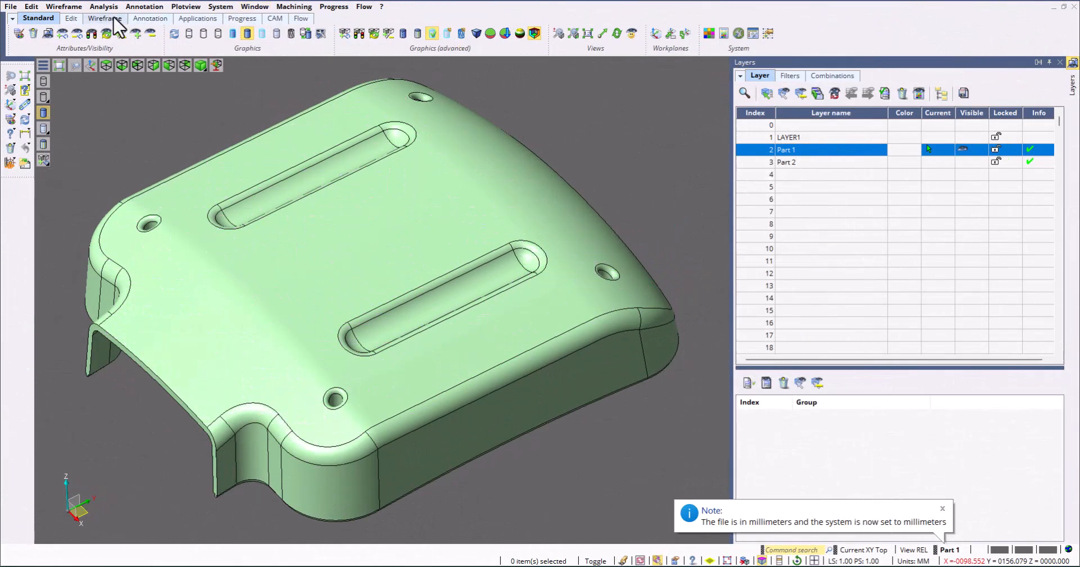
Step: Run Analysis > Compare on the two cover versions with Display distance info enabled
click(104, 6)
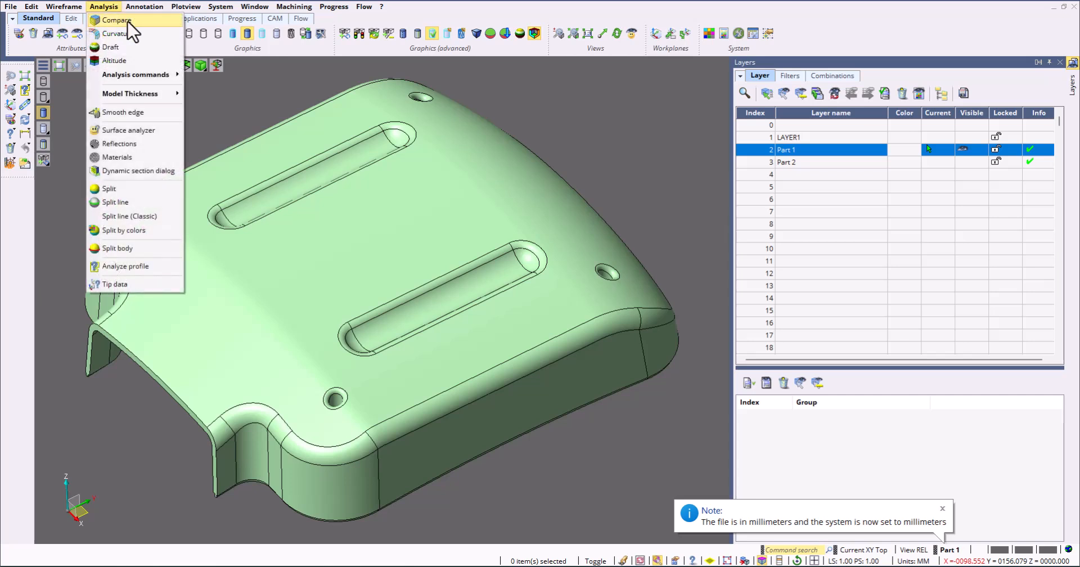
click(116, 21)
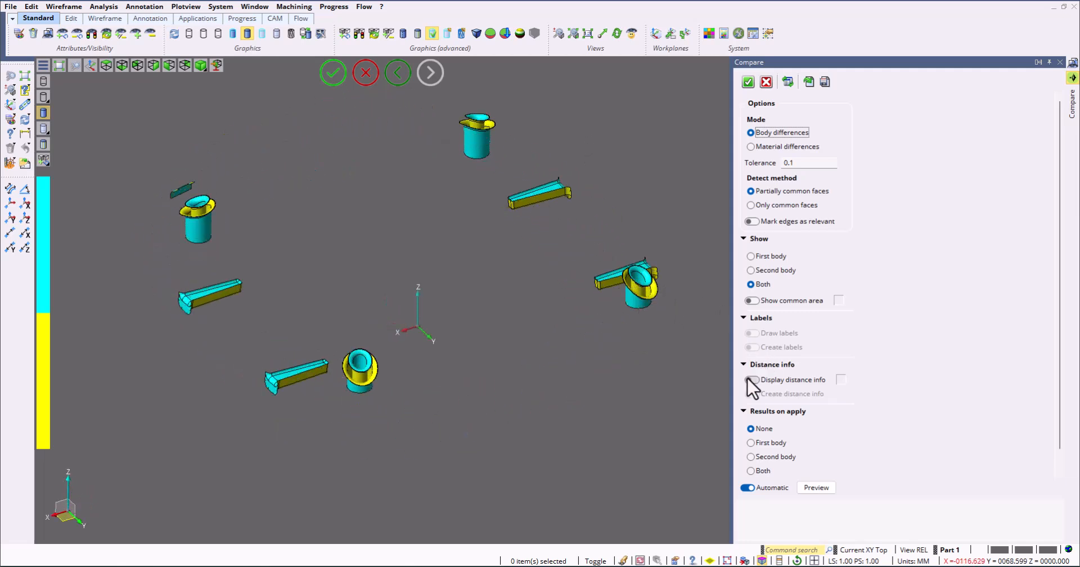
click(753, 380)
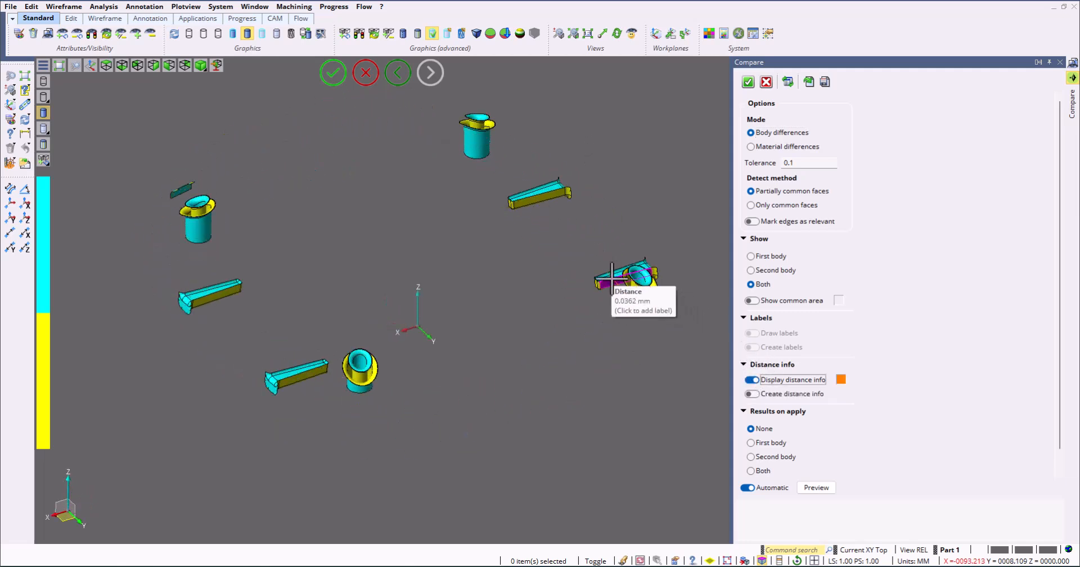